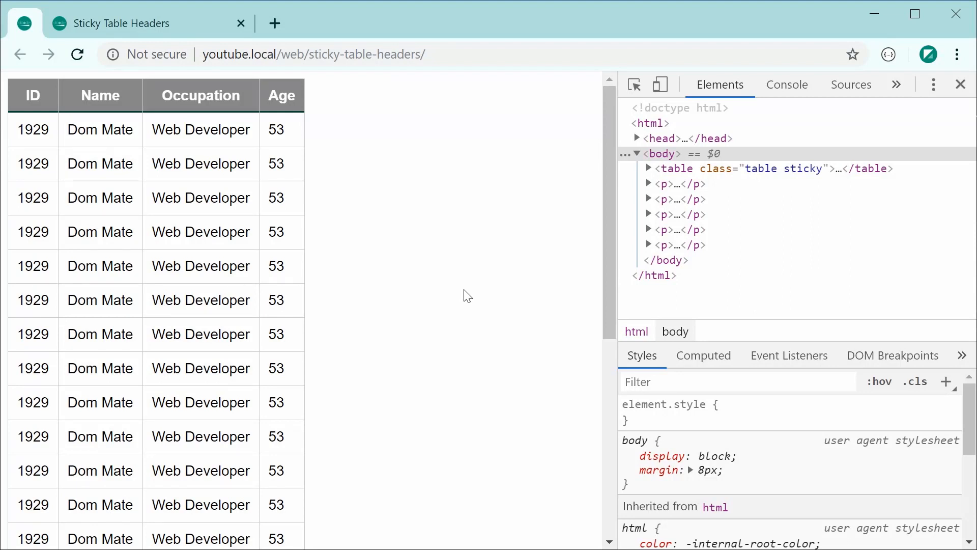
{"action": "mouse_move", "coordinate": [416, 343]}
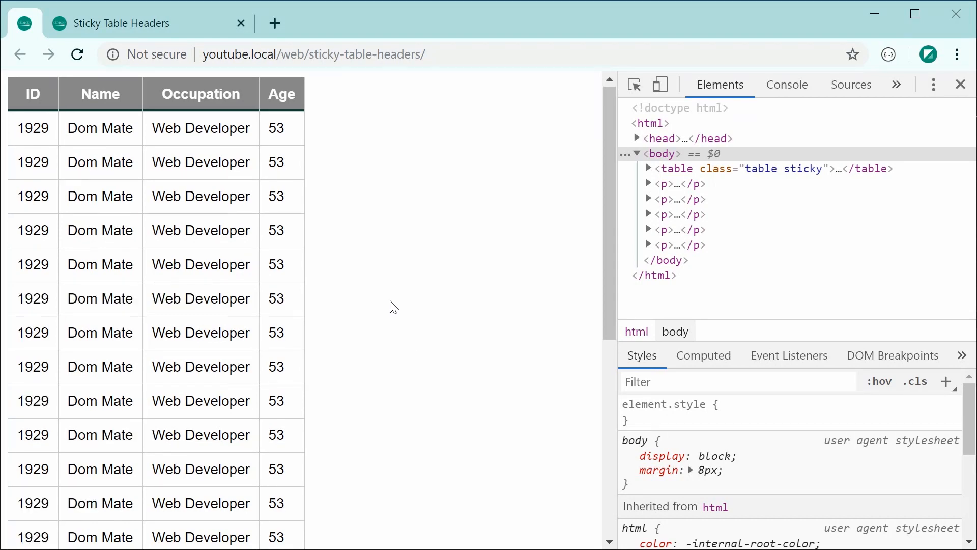
Scroll through the table demo in Chrome, then switch to index.html in Visual Studio Code
{"action": "scroll", "scroll_direction": "down", "scroll_amount": 3}
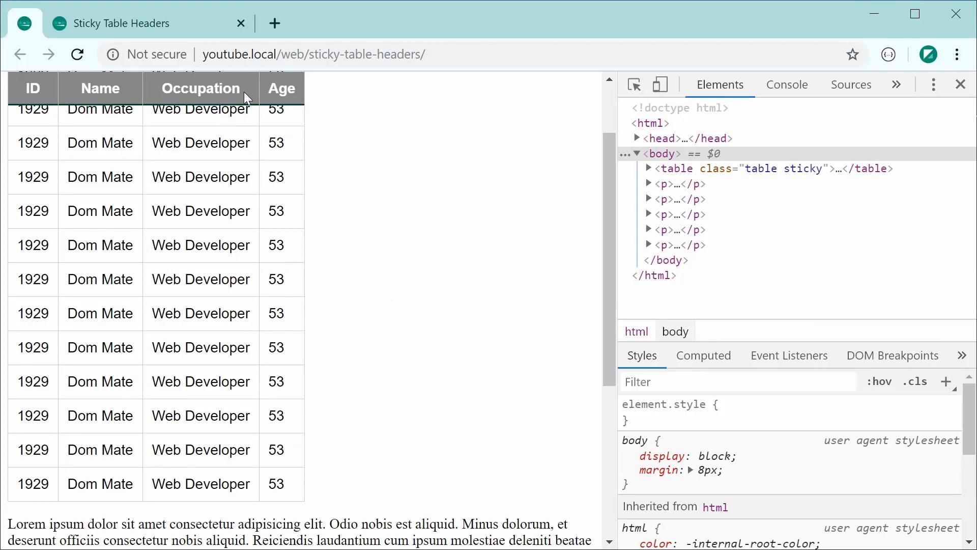
{"action": "scroll", "scroll_direction": "down", "scroll_amount": 3}
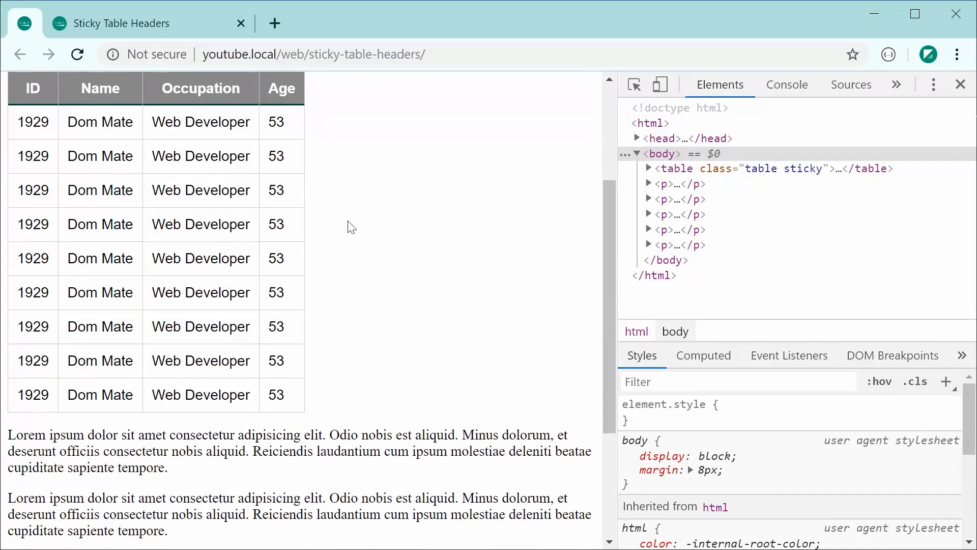
{"action": "mouse_move", "coordinate": [348, 221]}
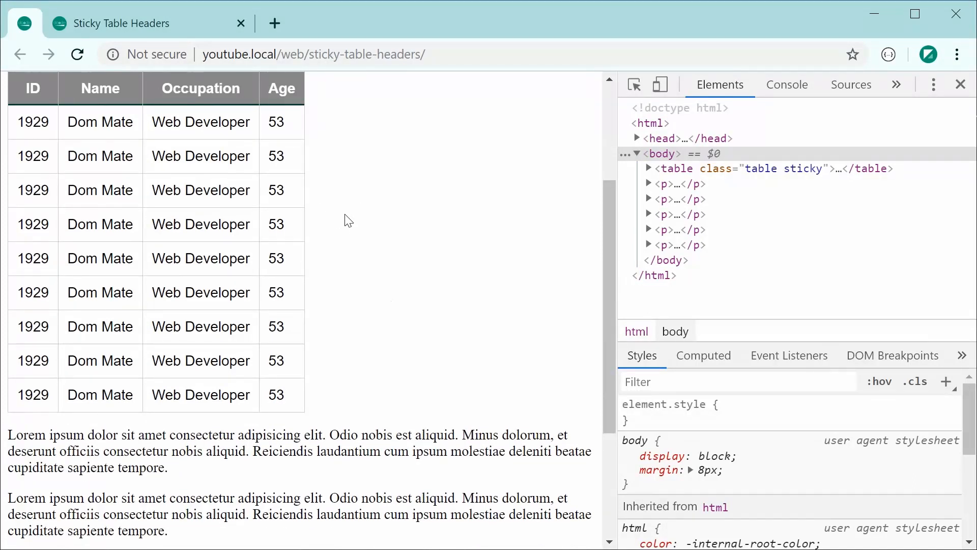
{"action": "scroll", "scroll_direction": "down", "scroll_amount": 3}
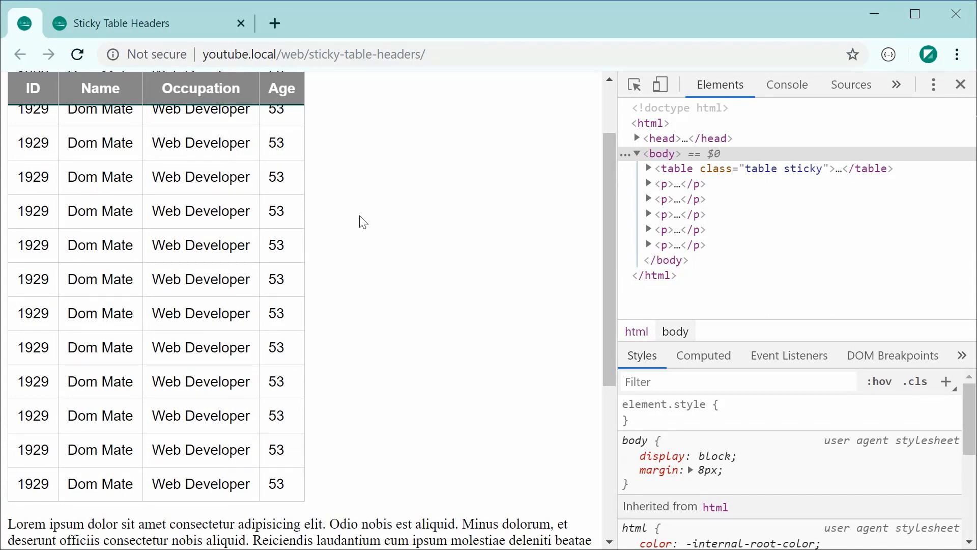
{"action": "scroll", "scroll_direction": "down", "scroll_amount": 3}
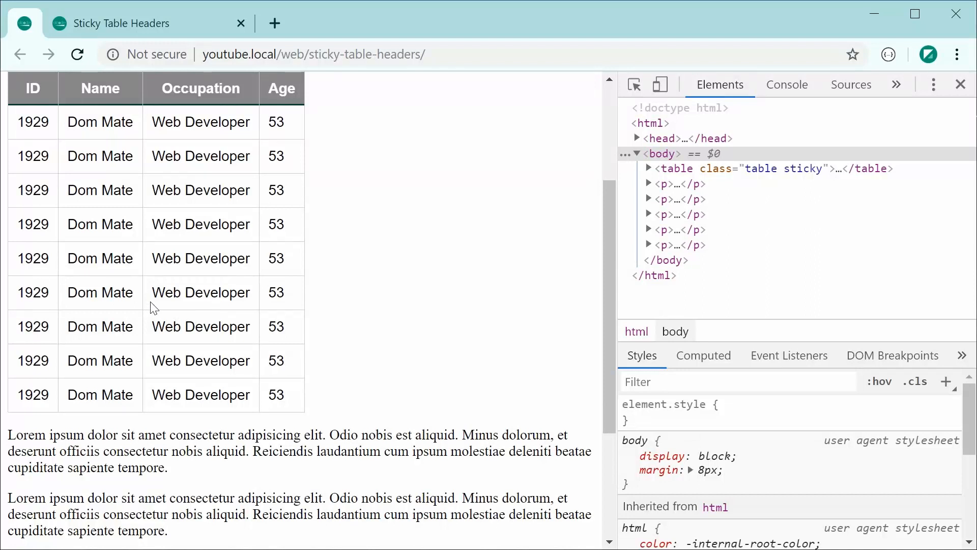
{"action": "mouse_move", "coordinate": [181, 98]}
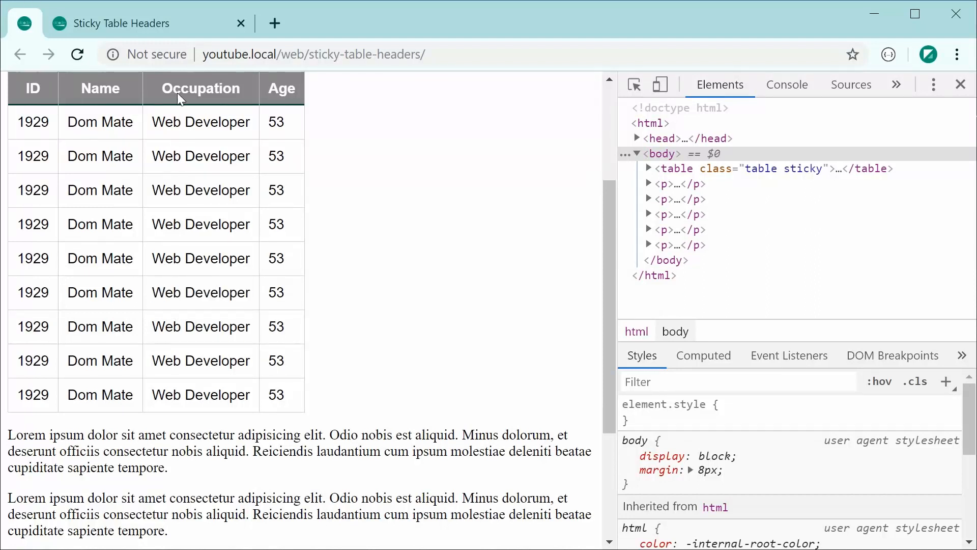
{"action": "double_click", "coordinate": [201, 88]}
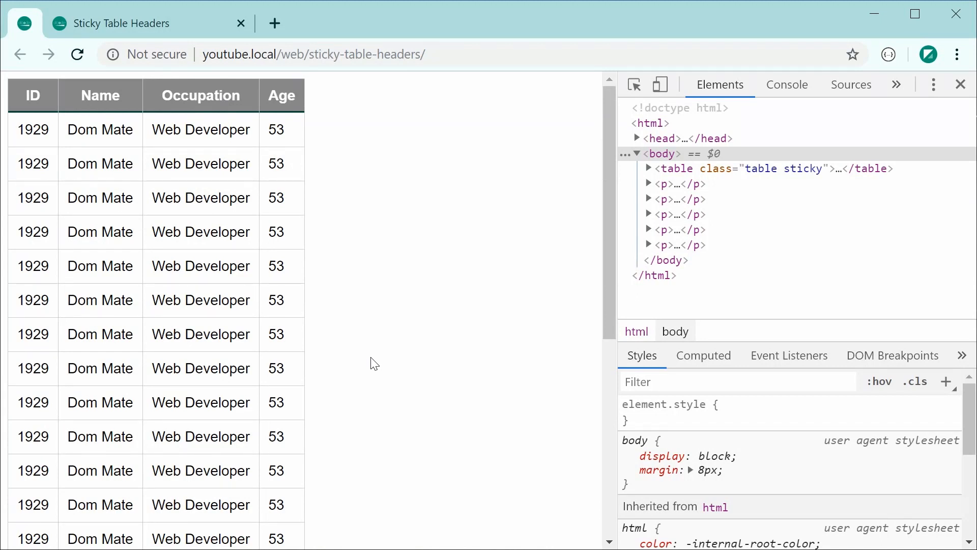
{"action": "mouse_move", "coordinate": [368, 269]}
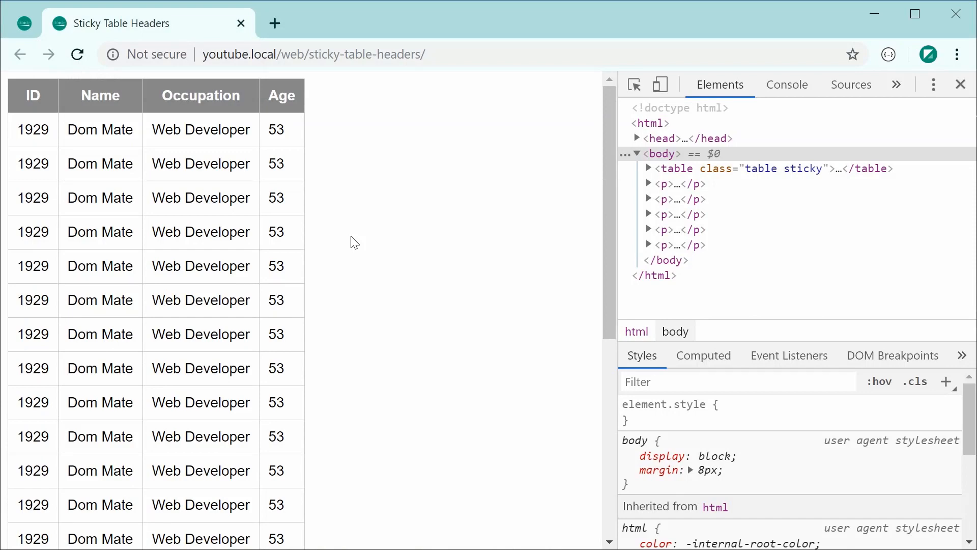
{"action": "scroll", "scroll_direction": "down", "scroll_amount": 3}
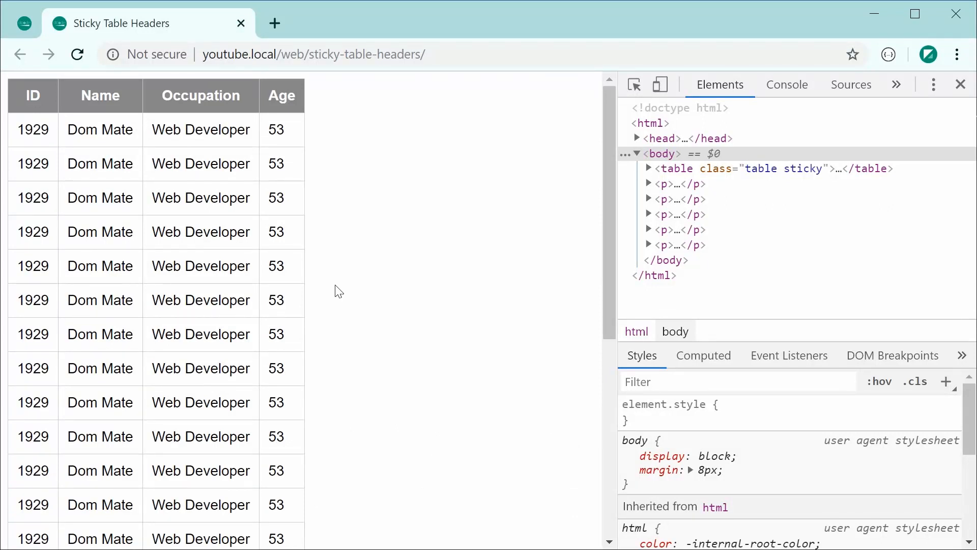
{"action": "key", "text": "alt+tab"}
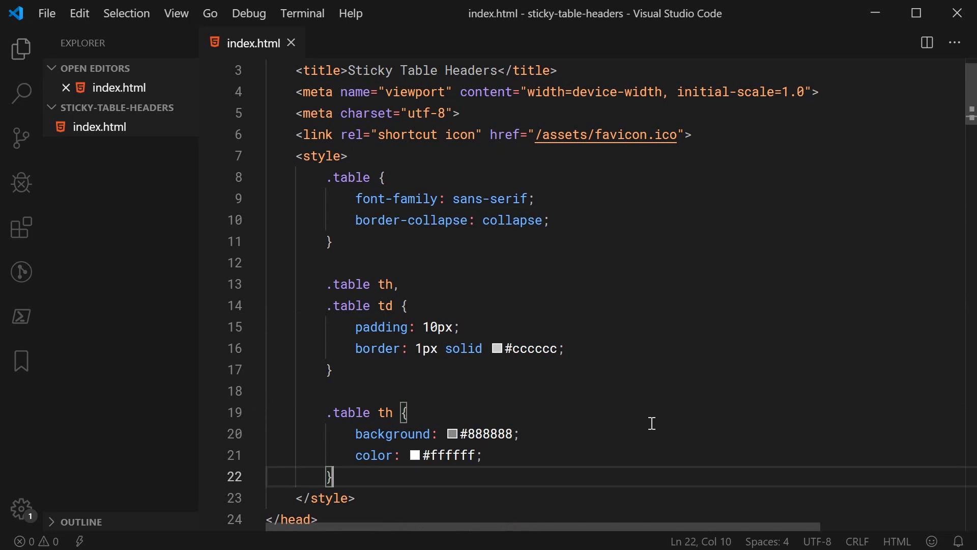
{"action": "left_click", "coordinate": [558, 199]}
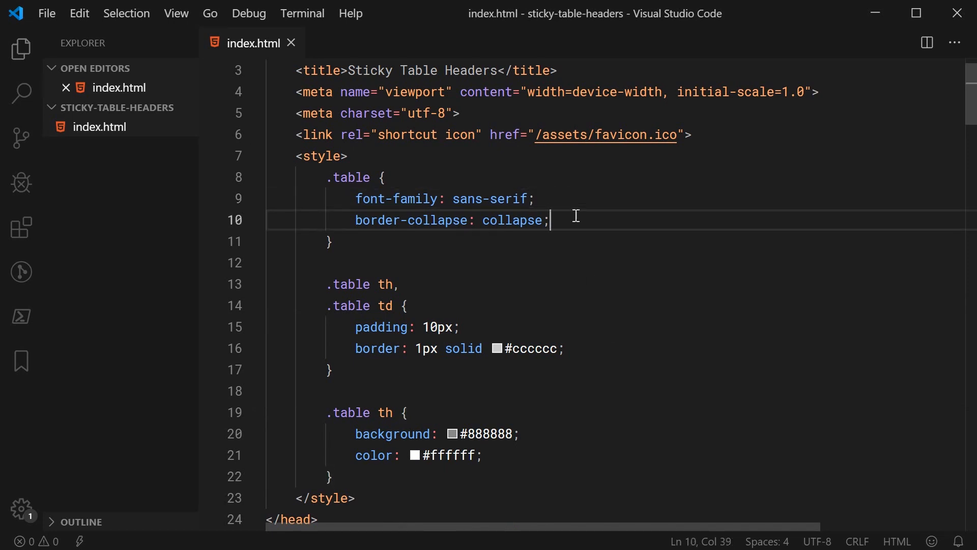
{"action": "scroll", "scroll_direction": "down", "scroll_amount": 3}
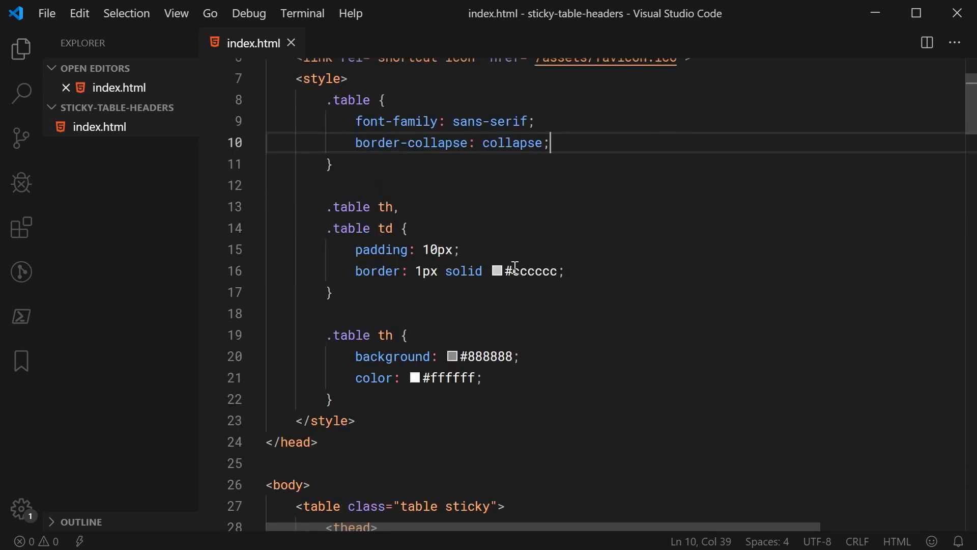
{"action": "left_click", "coordinate": [564, 271]}
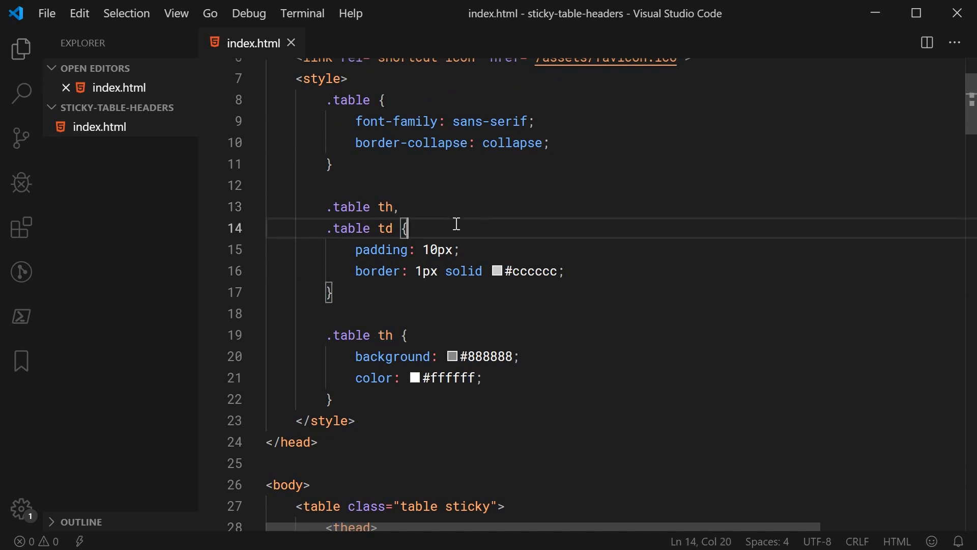
{"action": "double_click", "coordinate": [384, 228]}
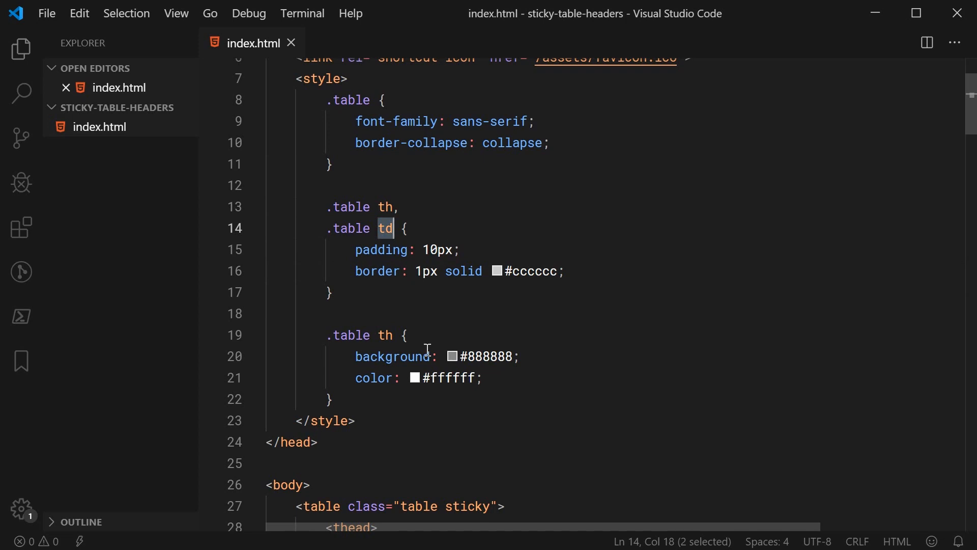
{"action": "left_click", "coordinate": [406, 335]}
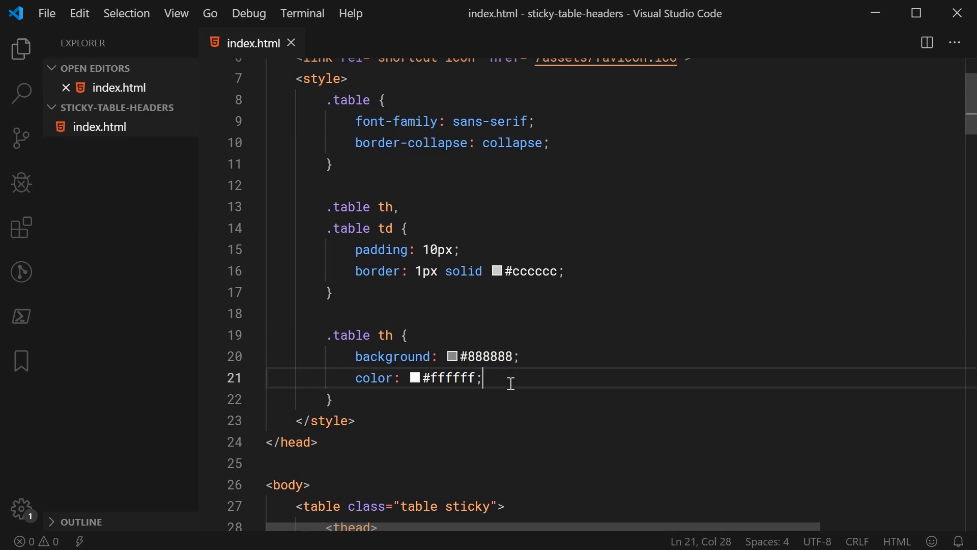
{"action": "mouse_move", "coordinate": [494, 390]}
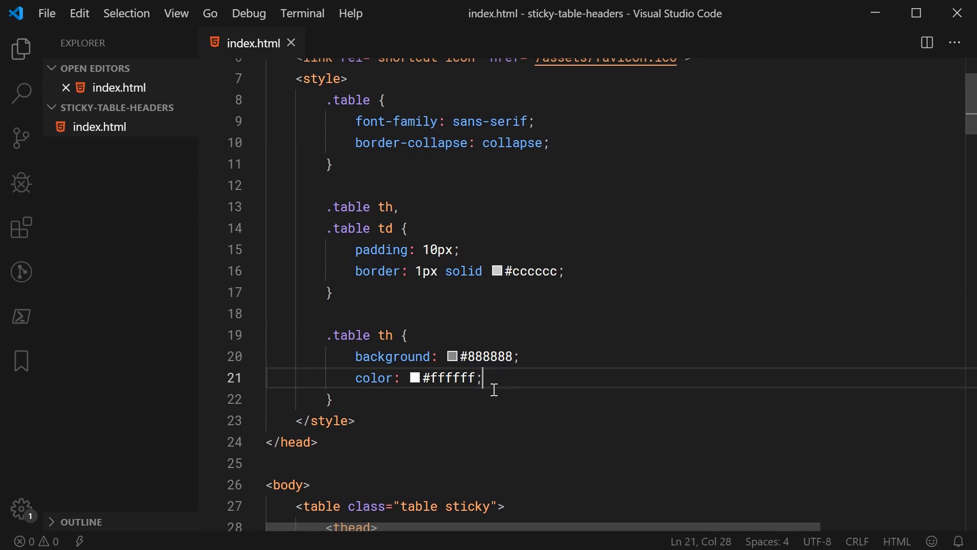
{"action": "mouse_move", "coordinate": [554, 363]}
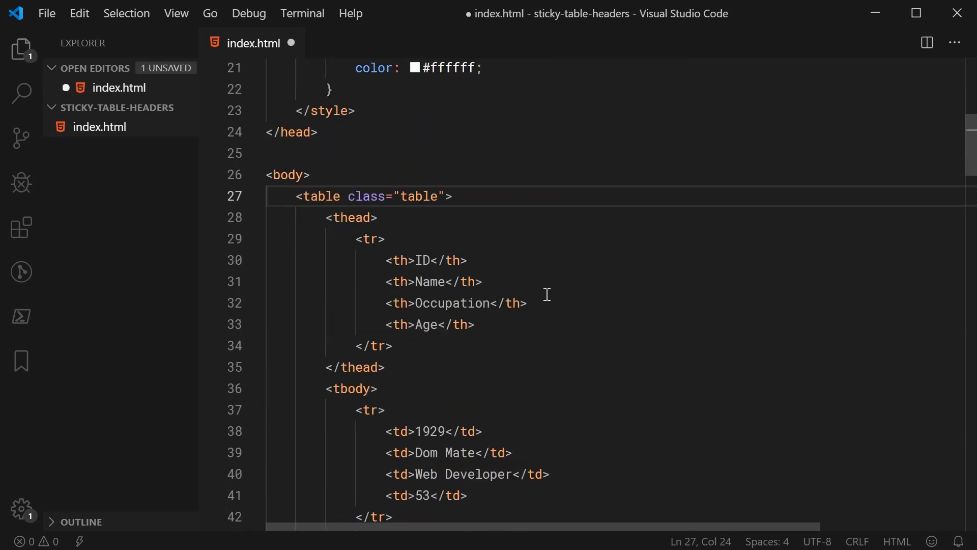
Save index.html with the table's class trimmed to "table" and scroll through the rows
{"action": "key", "text": "ctrl+s"}
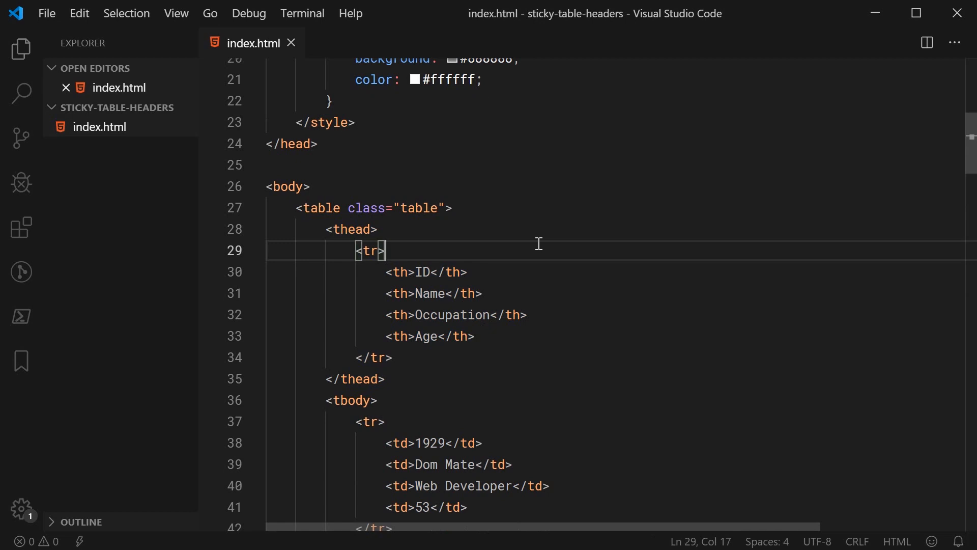
{"action": "scroll", "scroll_direction": "down", "scroll_amount": 3}
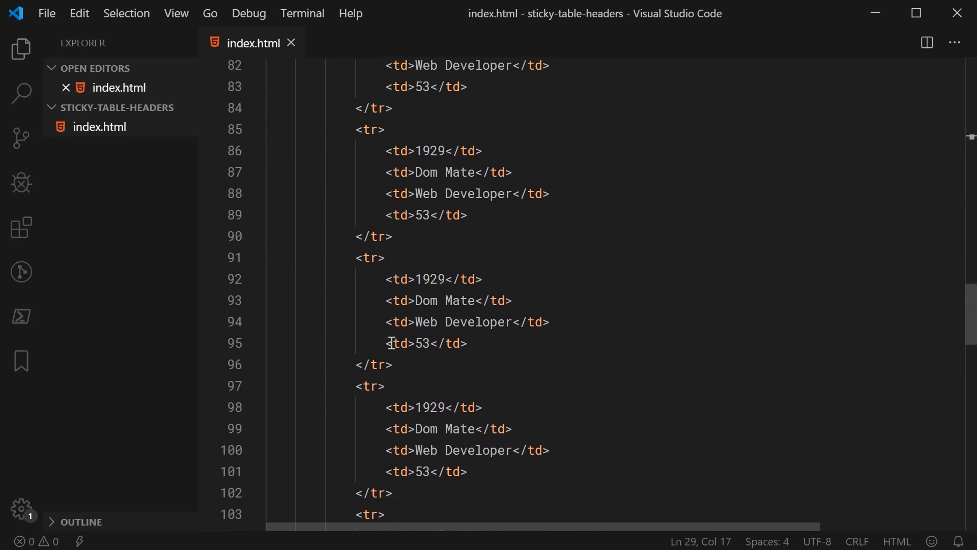
{"action": "scroll", "scroll_direction": "down", "scroll_amount": 3}
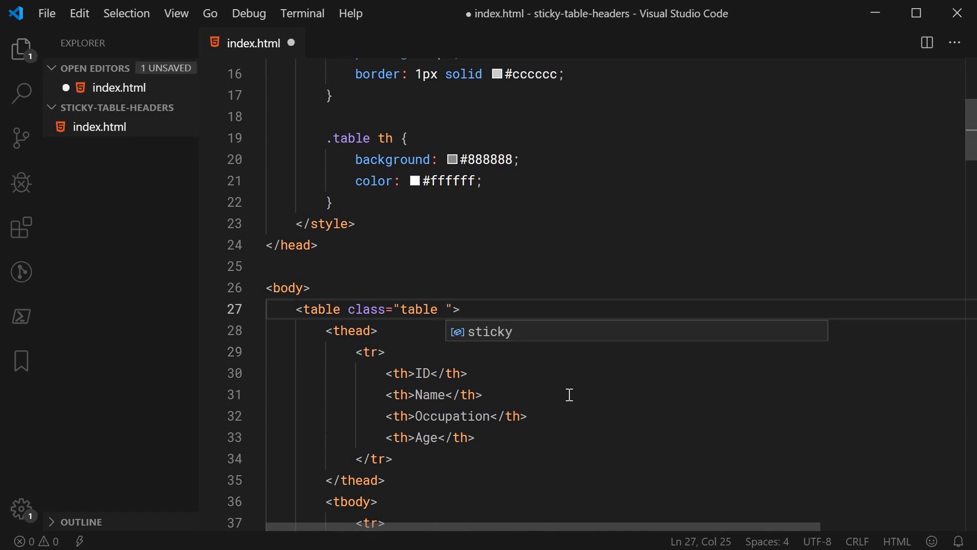
Restore the table's class attribute to "table sticky" on line 27
{"action": "type", "text": "sticky"}
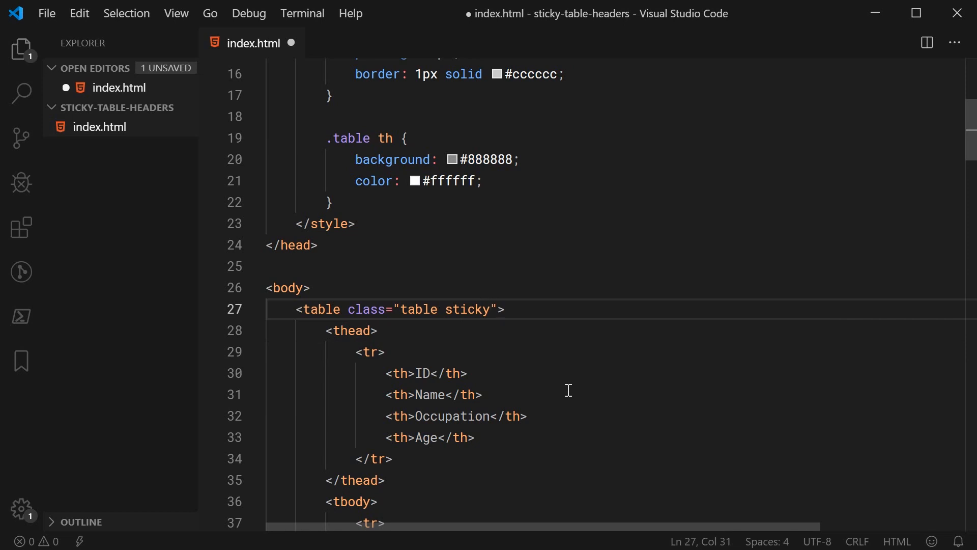
{"action": "double_click", "coordinate": [468, 309]}
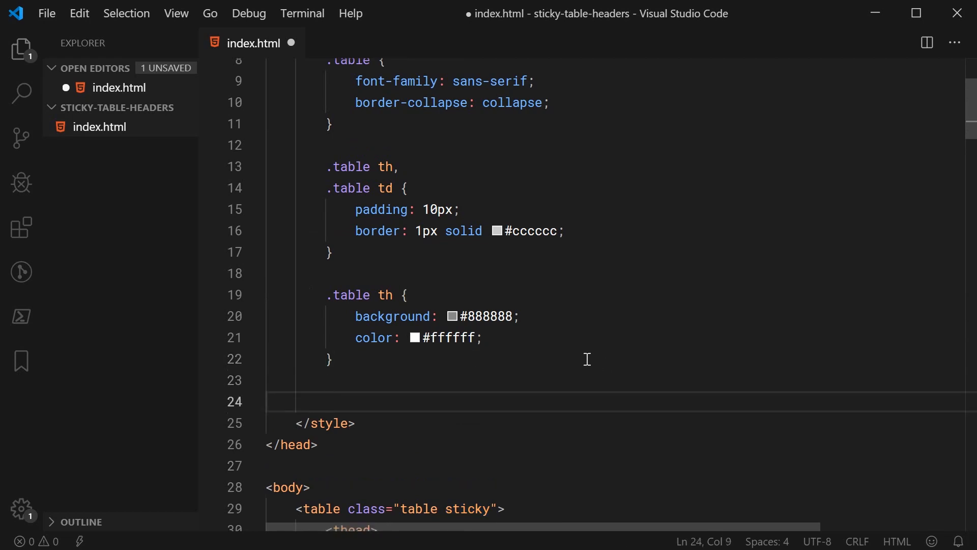
Start a .table.sticky th rule below .table th, checking it targets the four header cells
{"action": "scroll", "scroll_direction": "down", "scroll_amount": 3}
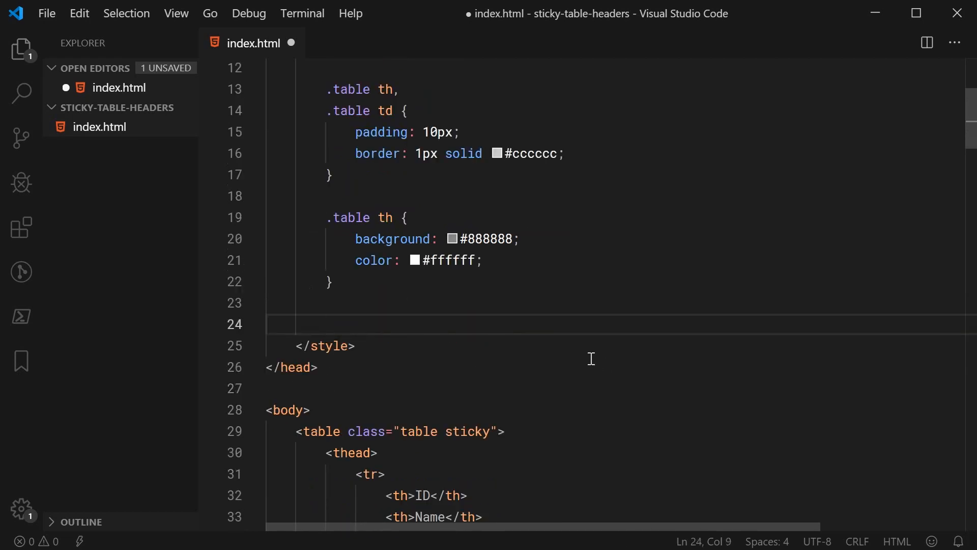
{"action": "type", "text": ".t"}
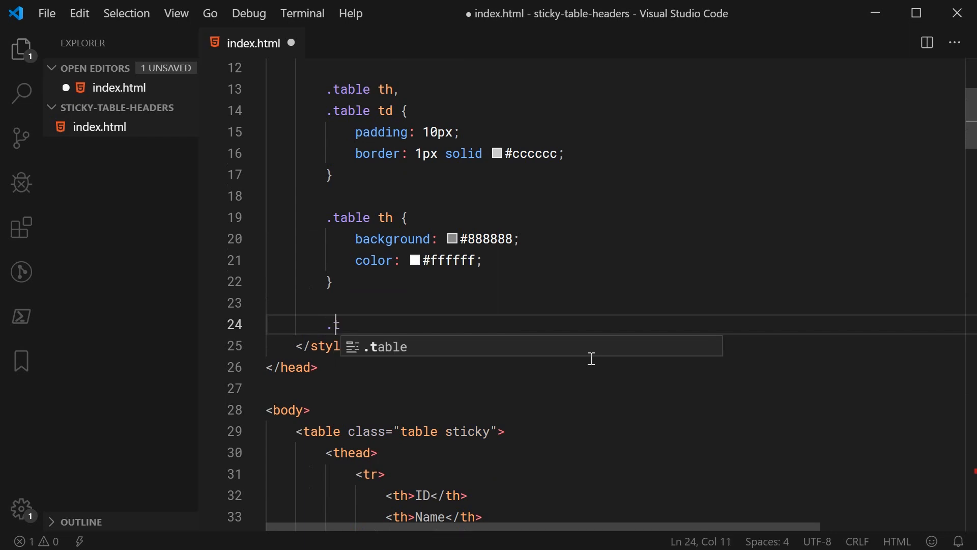
{"action": "type", "text": ".table.sticky"}
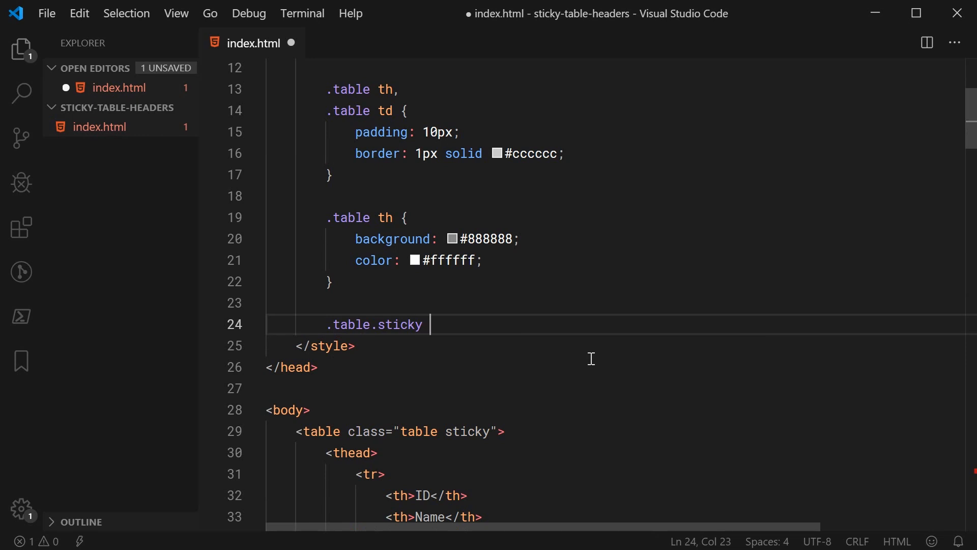
{"action": "type", "text": "th {"}
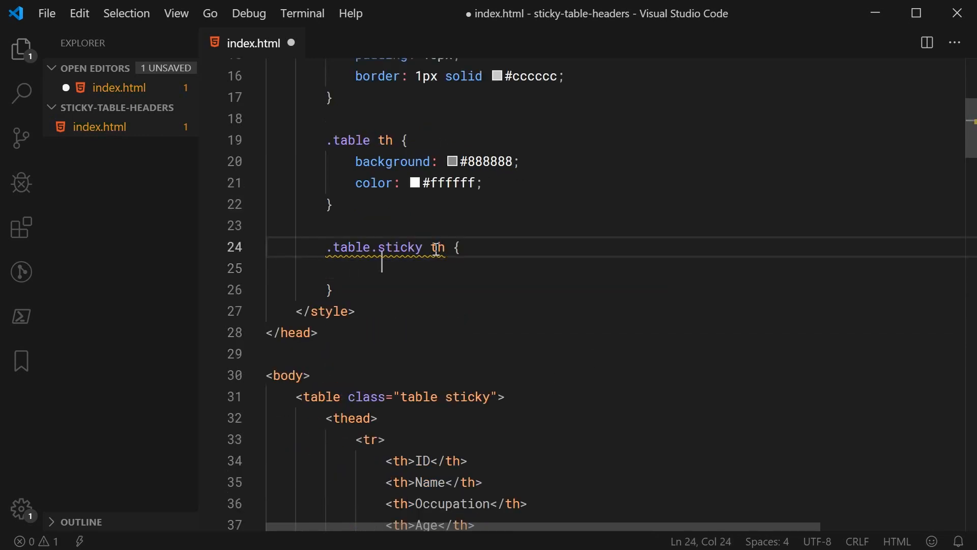
{"action": "double_click", "coordinate": [438, 246]}
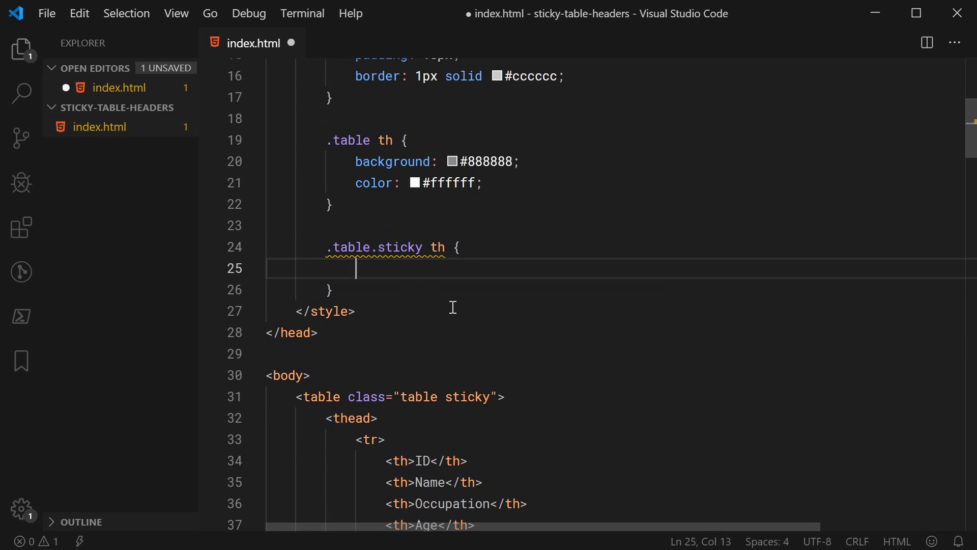
{"action": "left_click_drag", "start_coordinate": [380, 384], "coordinate": [474, 448]}
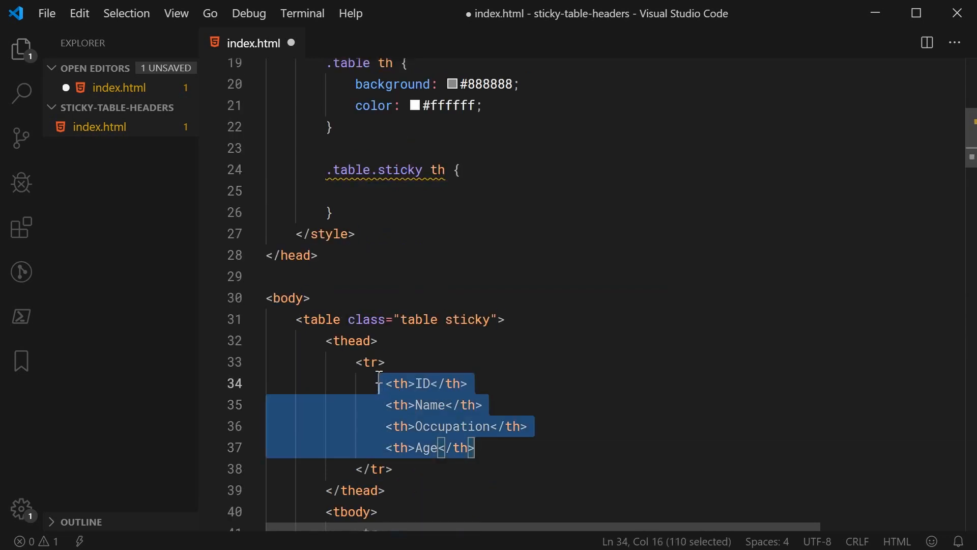
{"action": "left_click", "coordinate": [393, 191]}
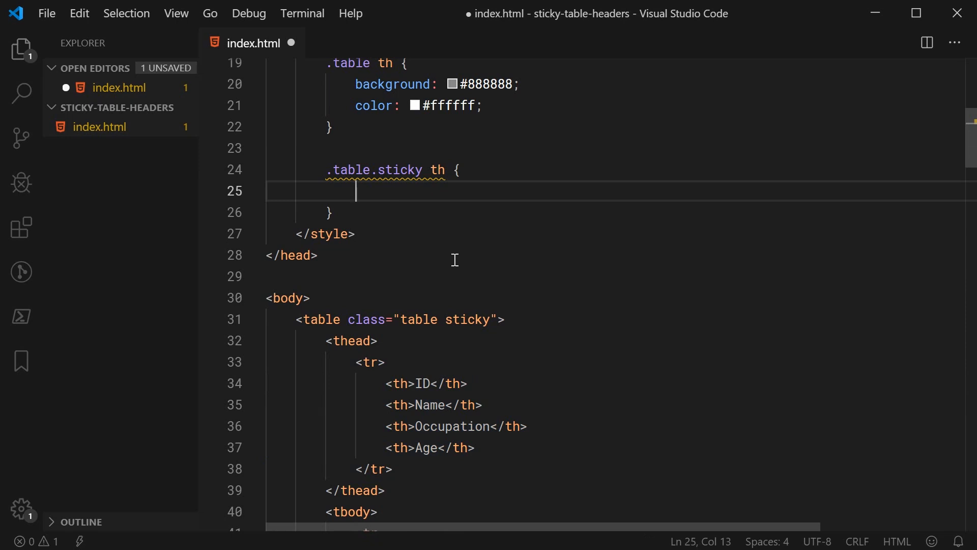
Give .table.sticky th the declarations position: sticky and top: 0
{"action": "type", "text": "position: st"}
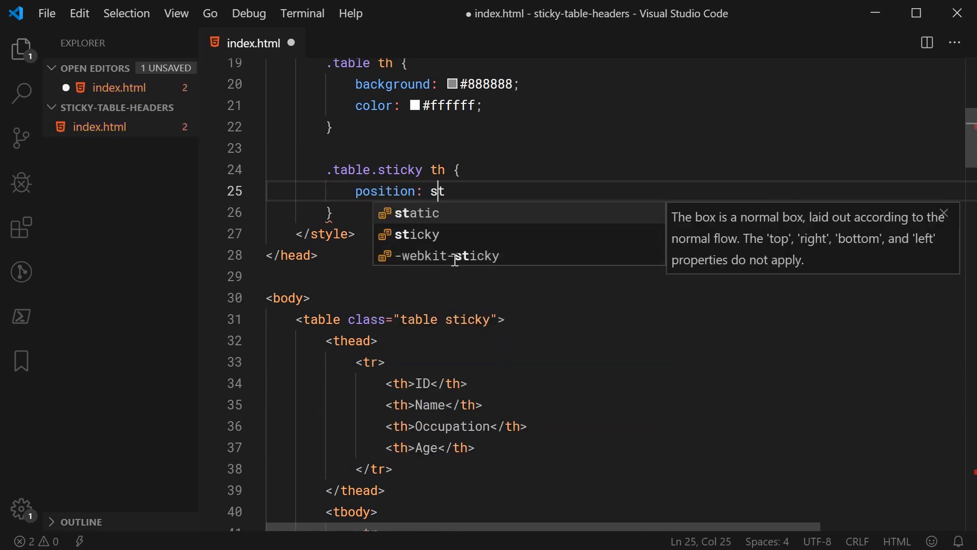
{"action": "type", "text": "sticky;"}
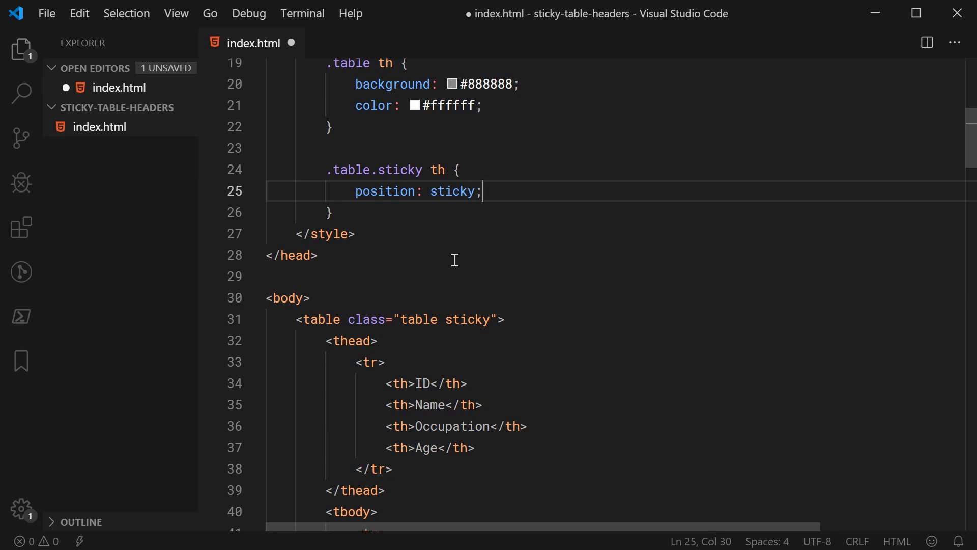
{"action": "type", "text": "top"}
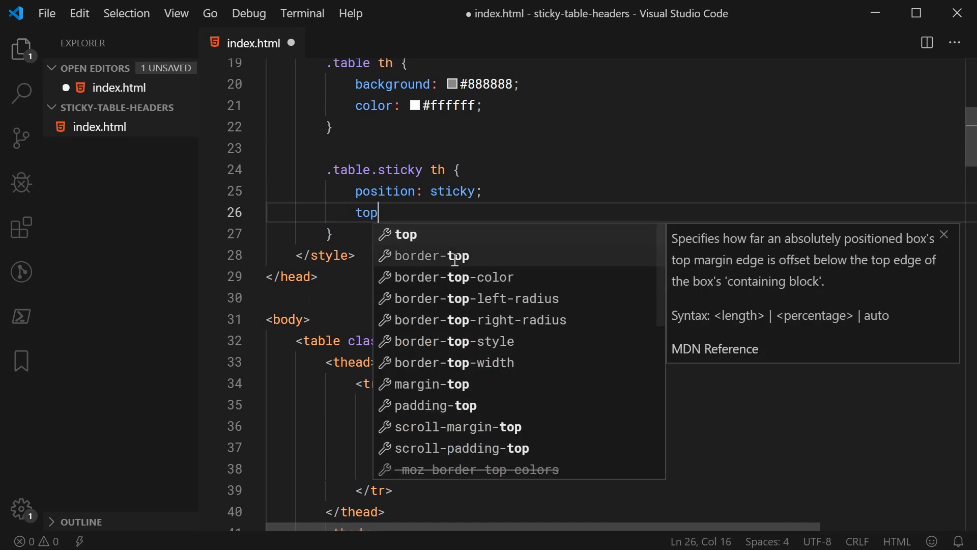
{"action": "type", "text": ": 0;"}
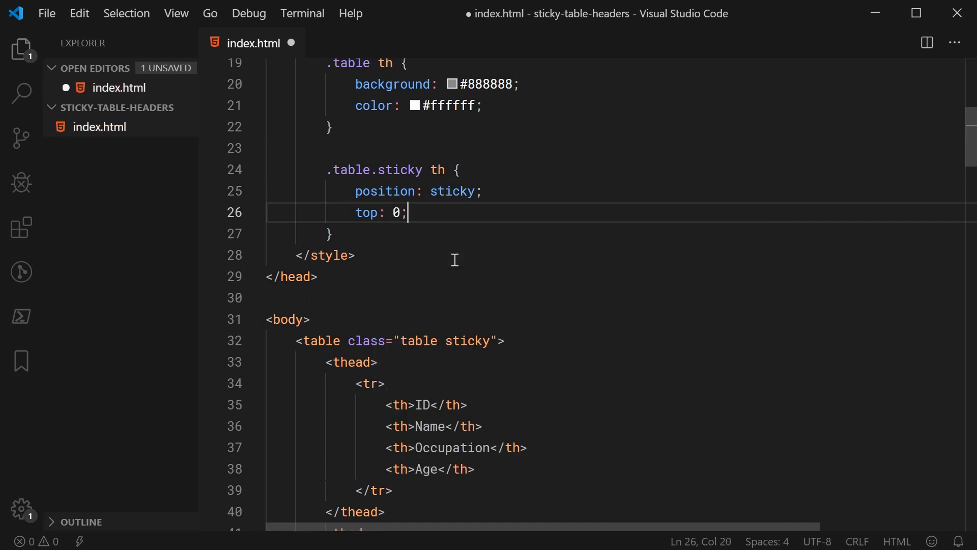
{"action": "mouse_move", "coordinate": [420, 214]}
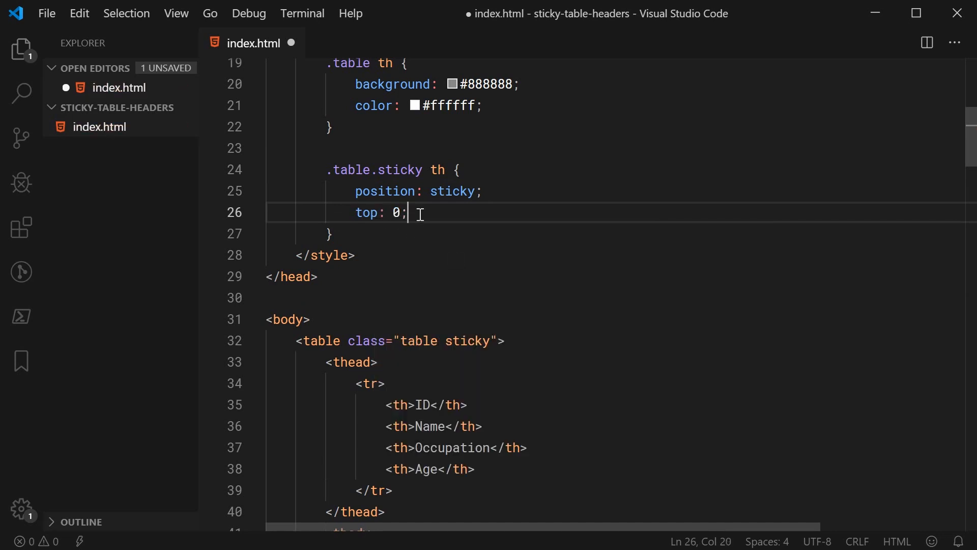
{"action": "left_click_drag", "start_coordinate": [407, 212], "coordinate": [354, 211]}
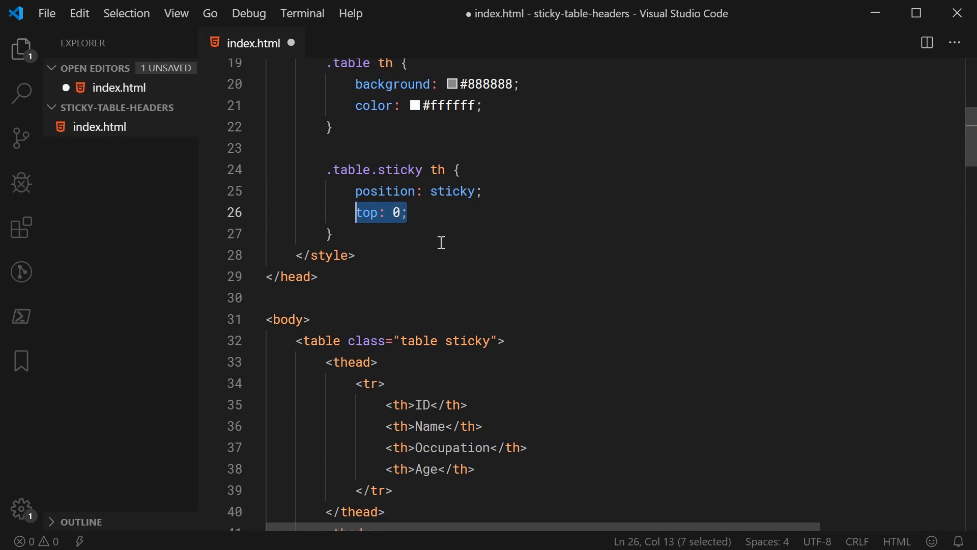
{"action": "mouse_move", "coordinate": [434, 246]}
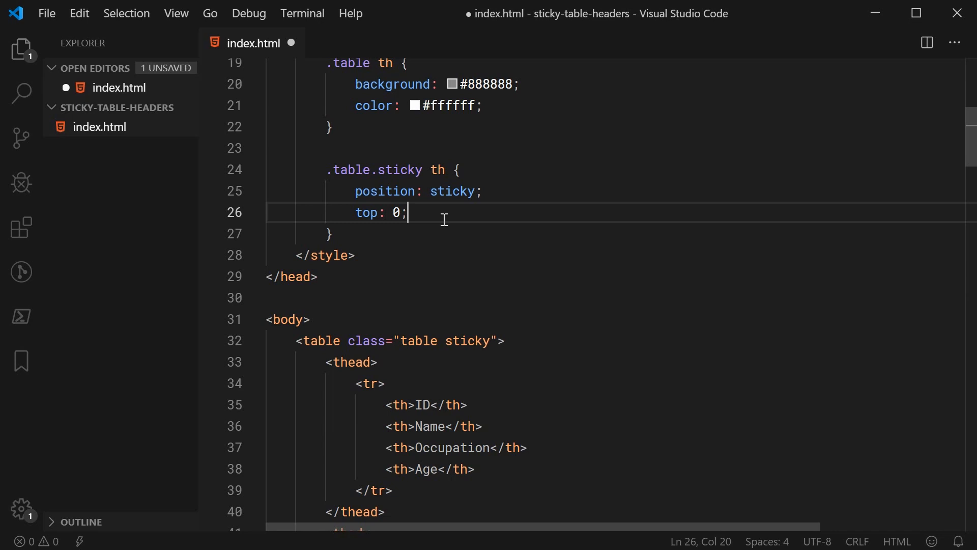
{"action": "mouse_move", "coordinate": [420, 448]}
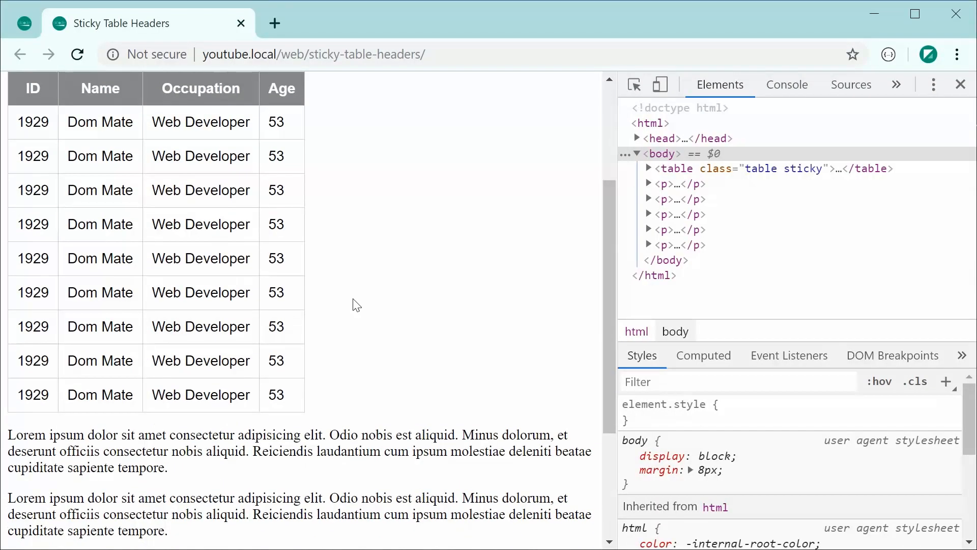
{"action": "scroll", "scroll_direction": "down", "scroll_amount": 3}
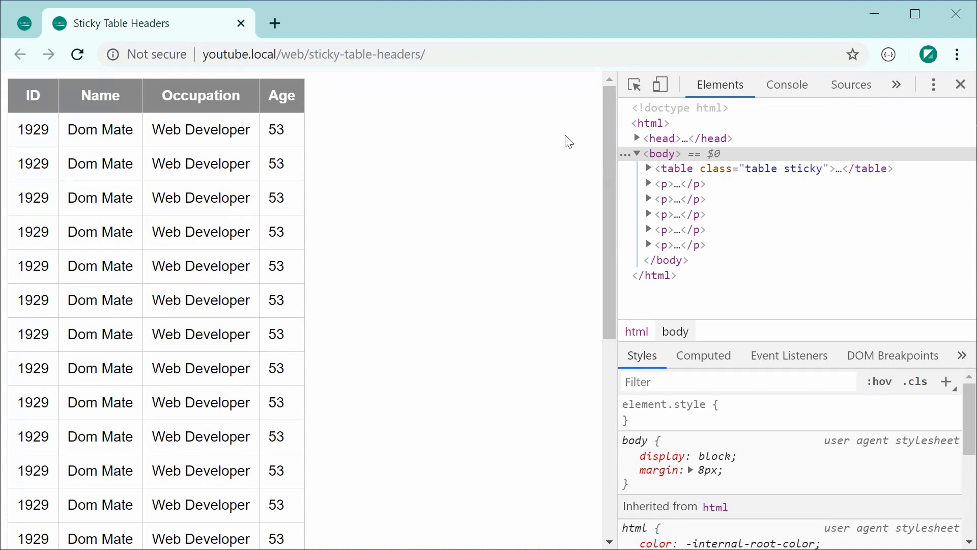
{"action": "scroll", "scroll_direction": "down", "scroll_amount": 3}
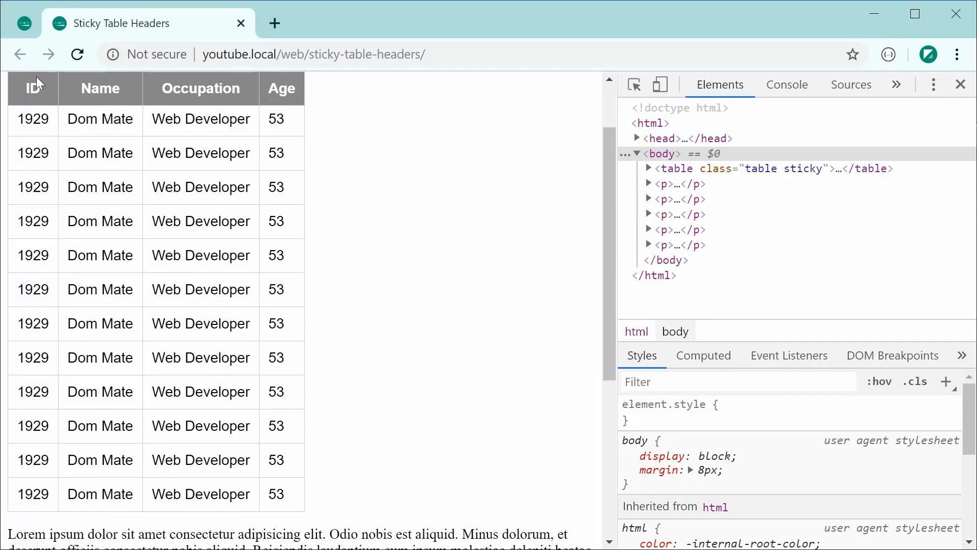
{"action": "mouse_move", "coordinate": [357, 157]}
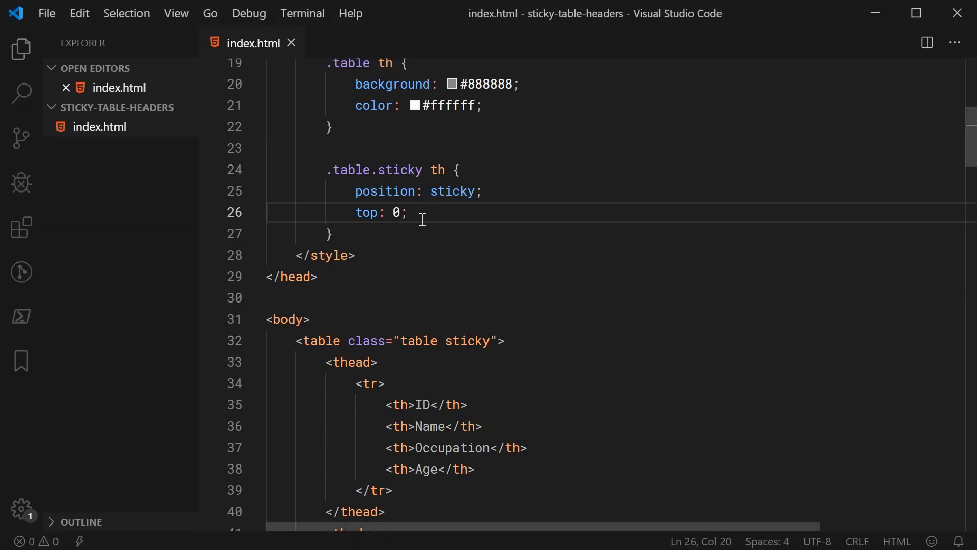
Try top: 20px on the sticky header, then set it back to top: 0
{"action": "type", "text": "20px"}
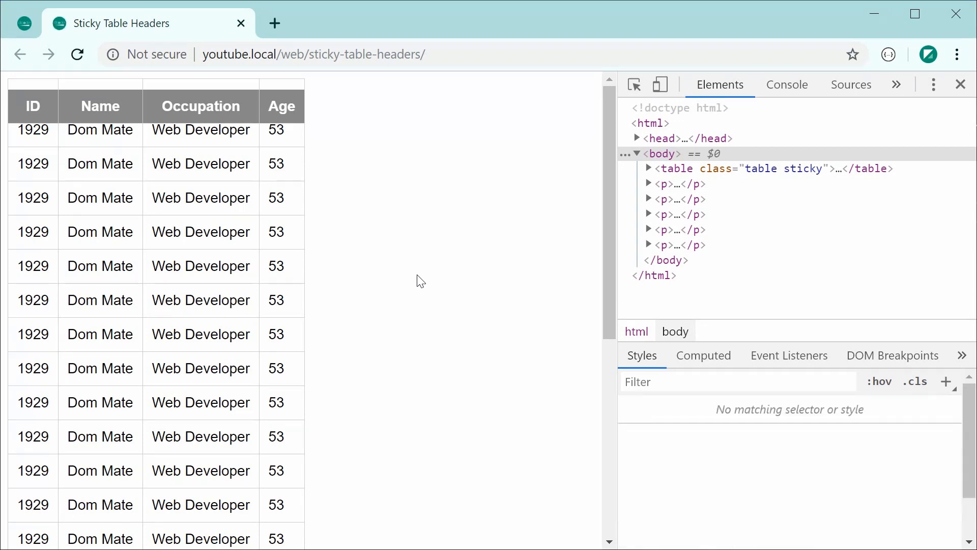
{"action": "scroll", "scroll_direction": "down", "scroll_amount": 3}
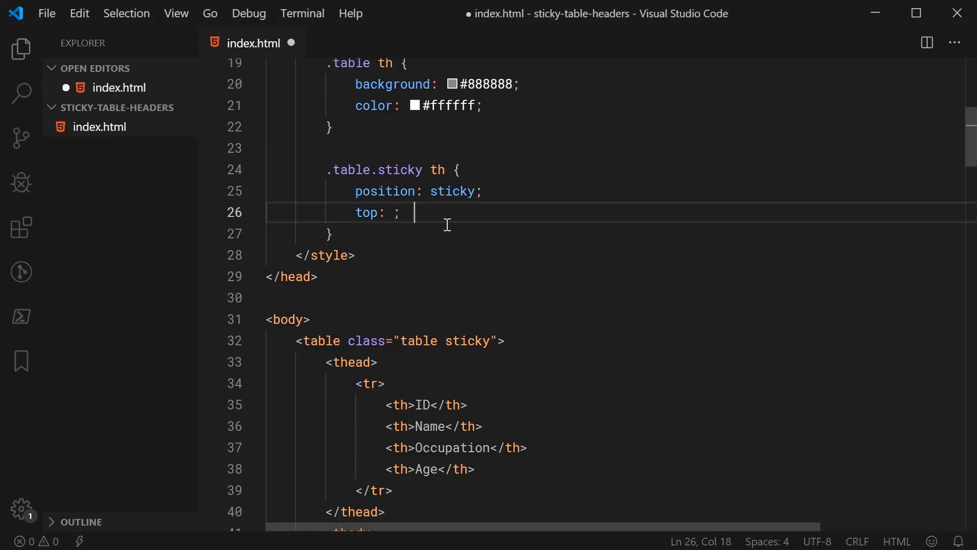
{"action": "type", "text": "0"}
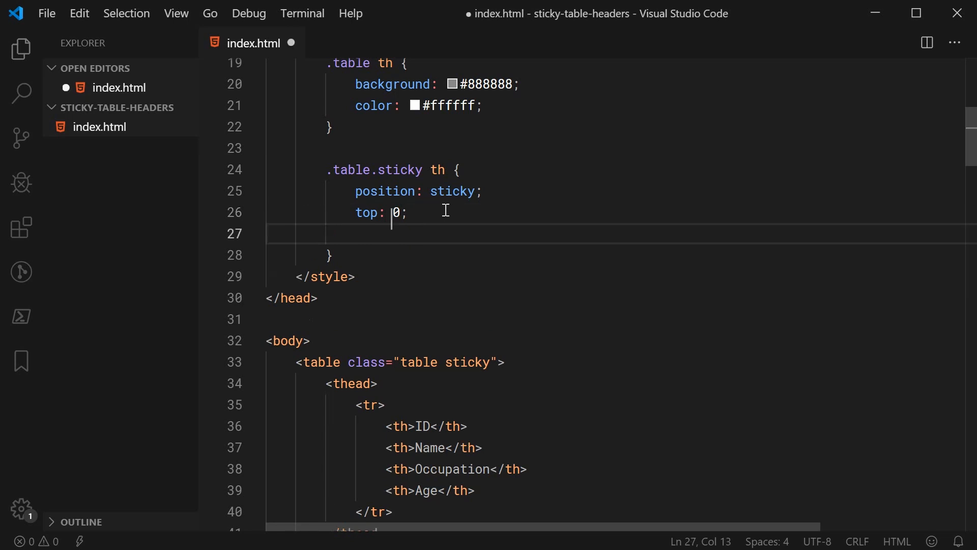
Add a border-bottom: 2px solid declaration to the .table.sticky th rule
{"action": "type", "text": "border-bottom"}
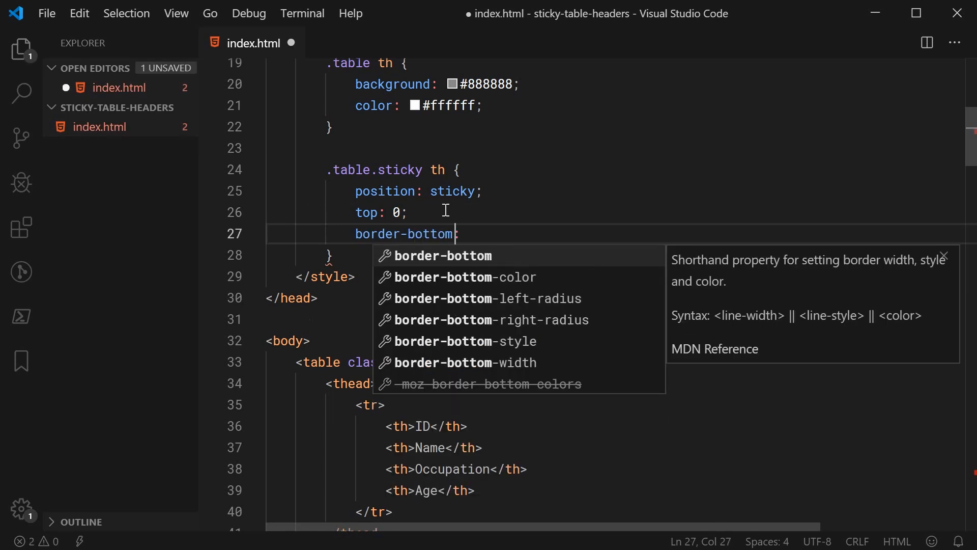
{"action": "type", "text": ": 2px sol"}
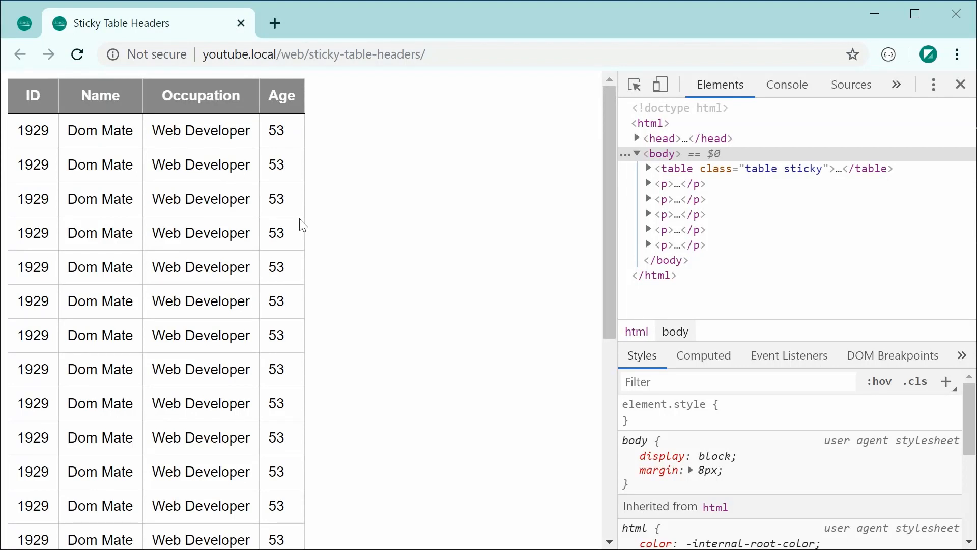
{"action": "mouse_move", "coordinate": [281, 215]}
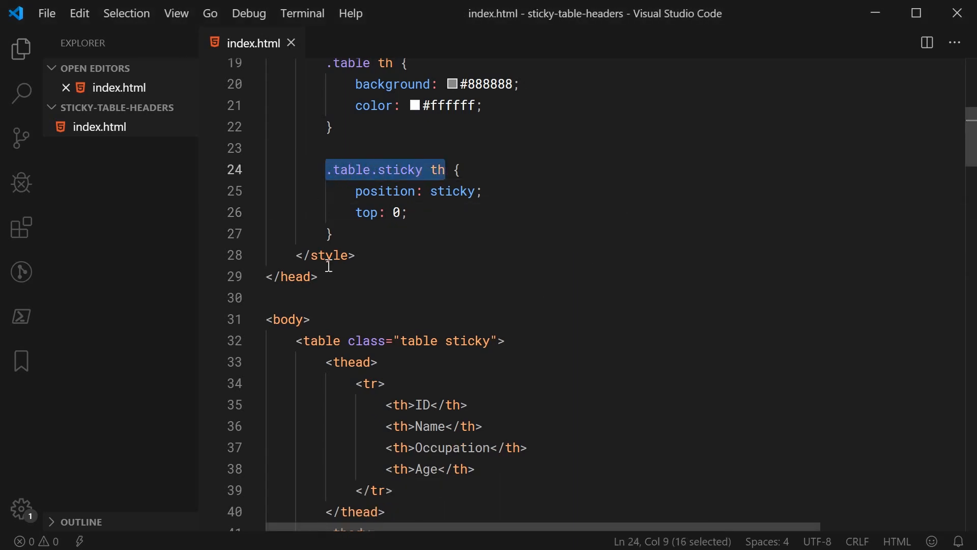
Add a .table.sticky th::after rule with content '', width 100% and height 2px
{"action": "type", "text": ".table.sticky th::after {"}
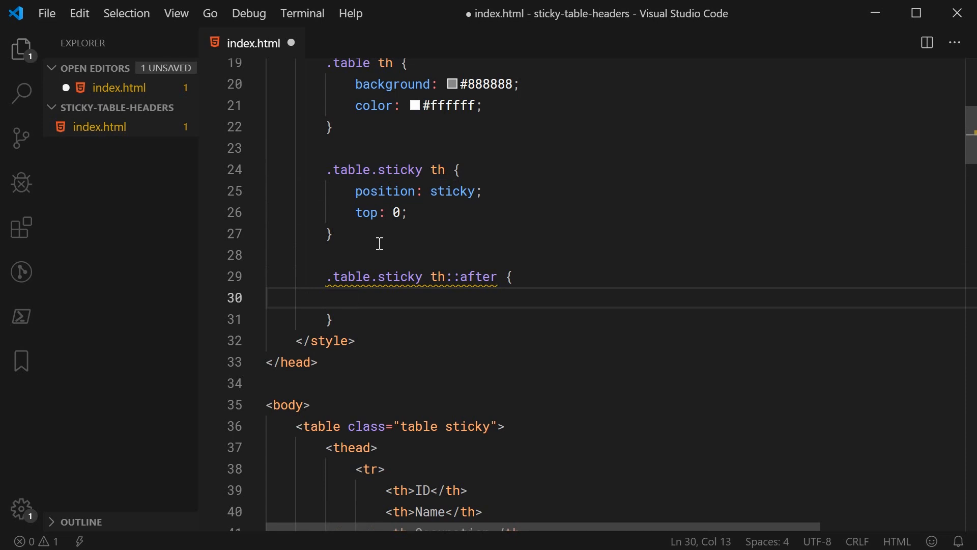
{"action": "type", "text": "c"}
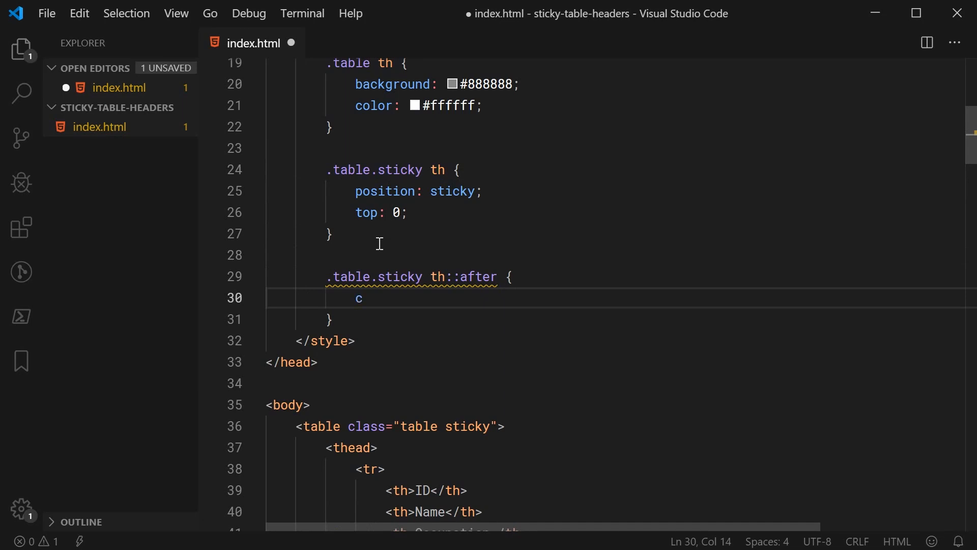
{"action": "type", "text": "ontent: '';"}
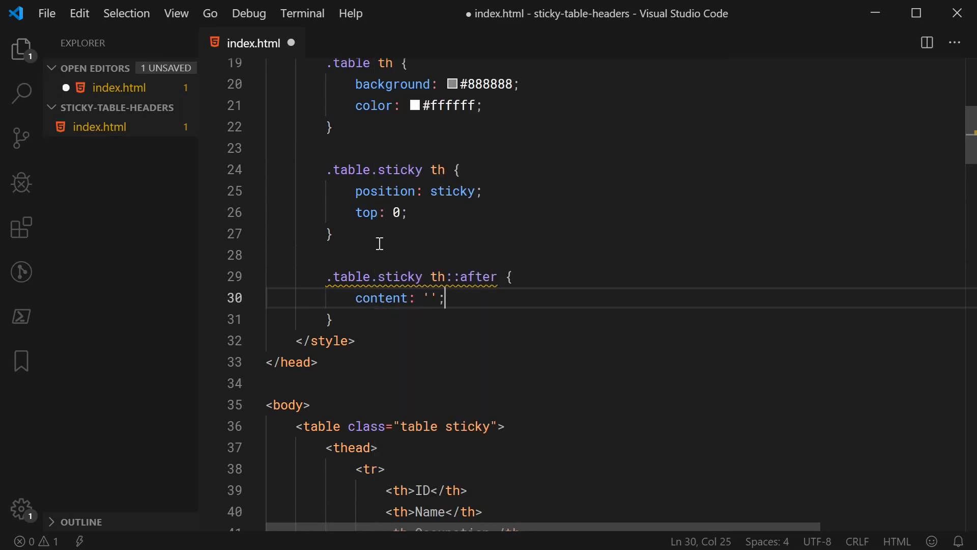
{"action": "type", "text": "width: 100%;"}
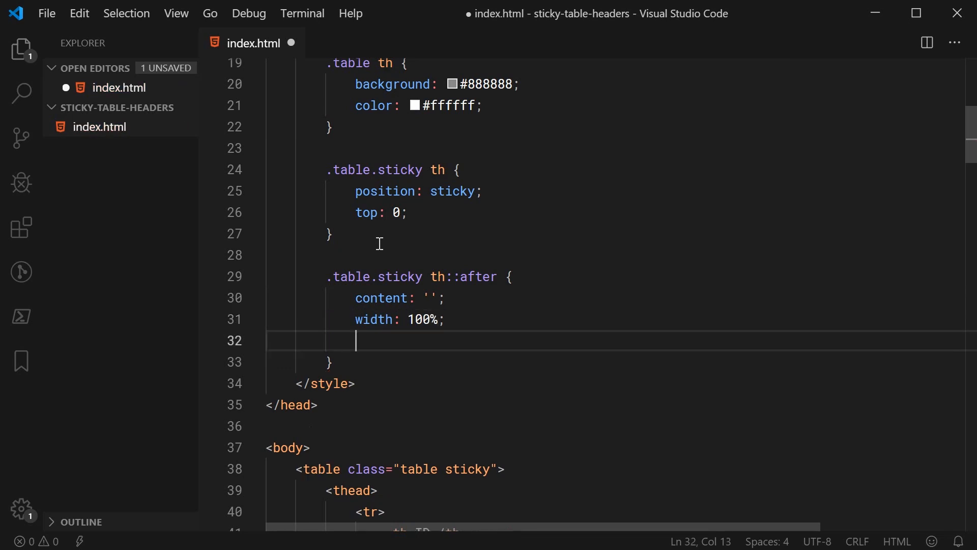
{"action": "type", "text": "height: 2px;"}
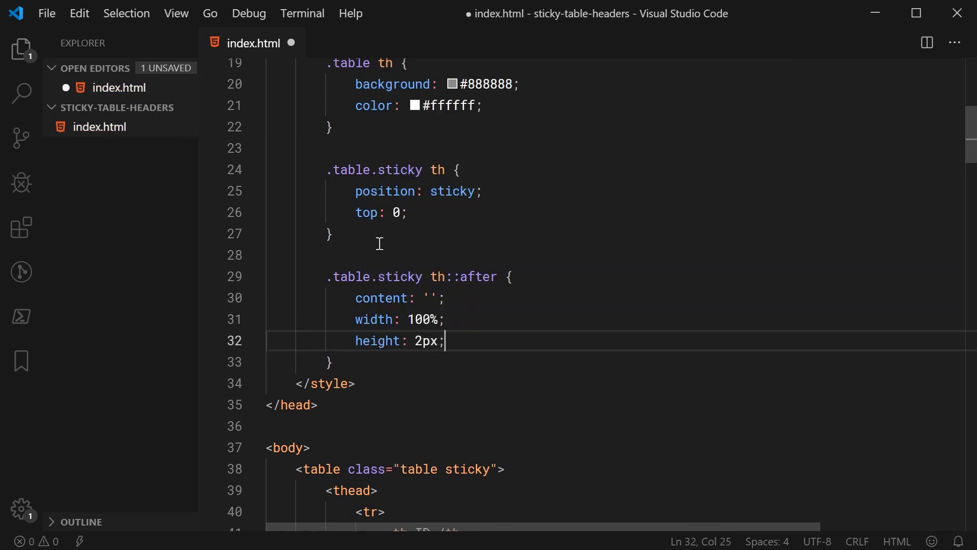
Complete the ::after bar with position absolute, bottom 0, left 0 and a black background
{"action": "type", "text": "position: absolute;"}
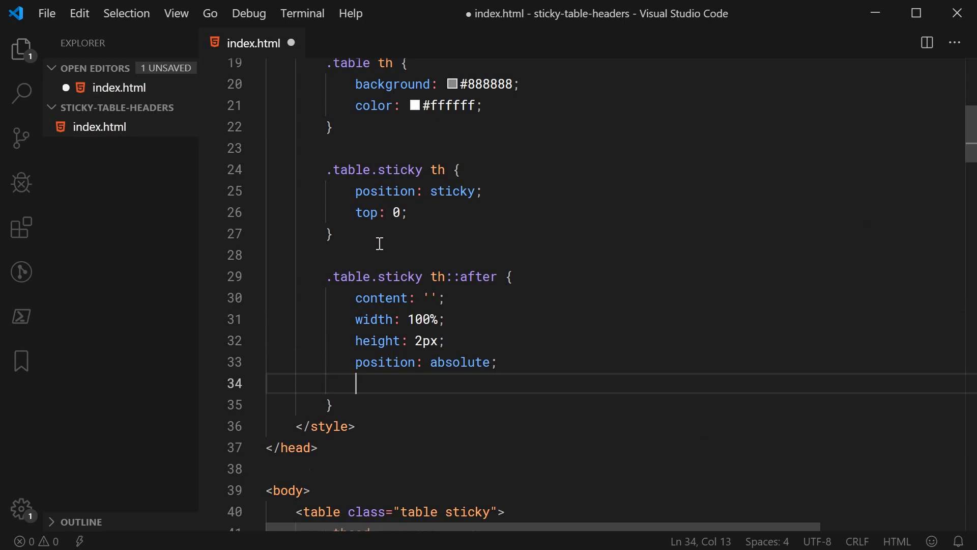
{"action": "type", "text": "bottom: 0;"}
{"action": "type", "text": "left: 0;"}
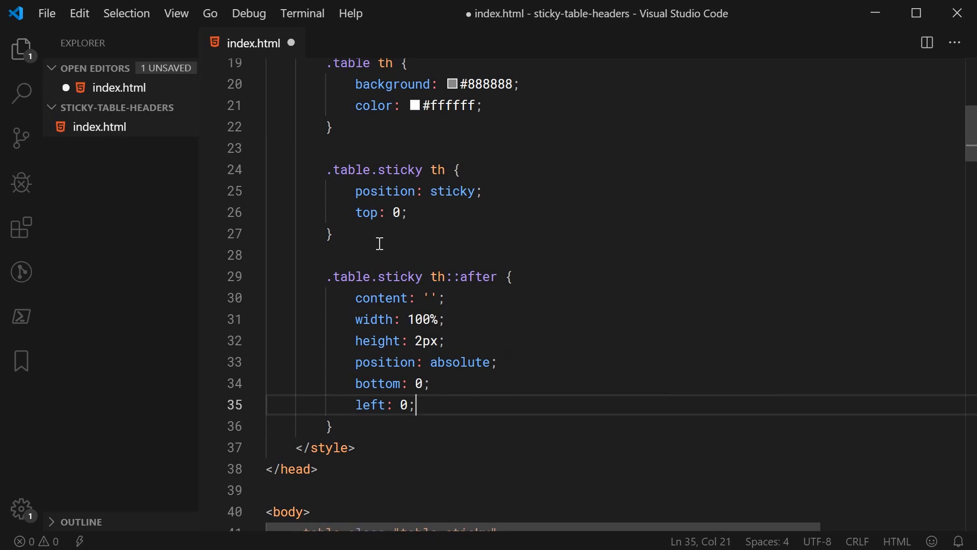
{"action": "key", "text": "Enter"}
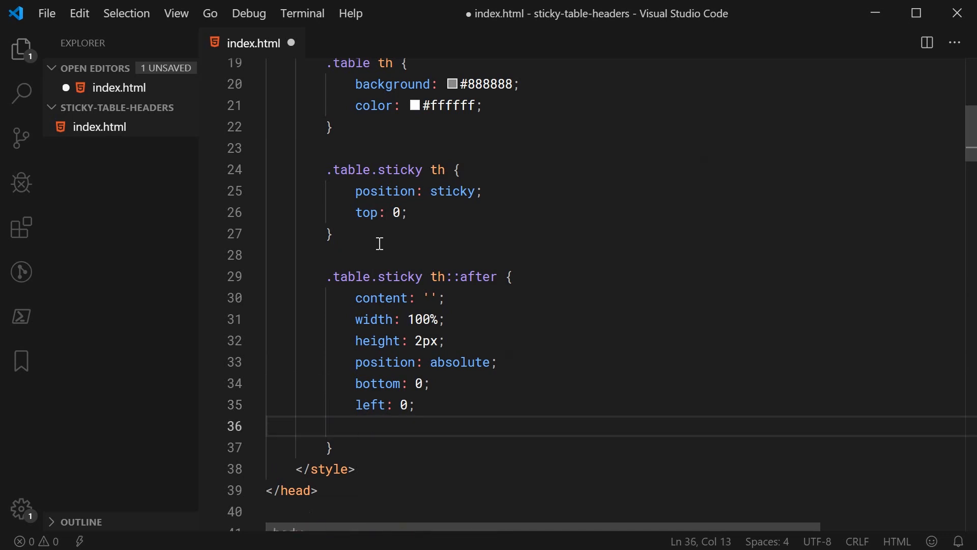
{"action": "type", "text": "background: black;"}
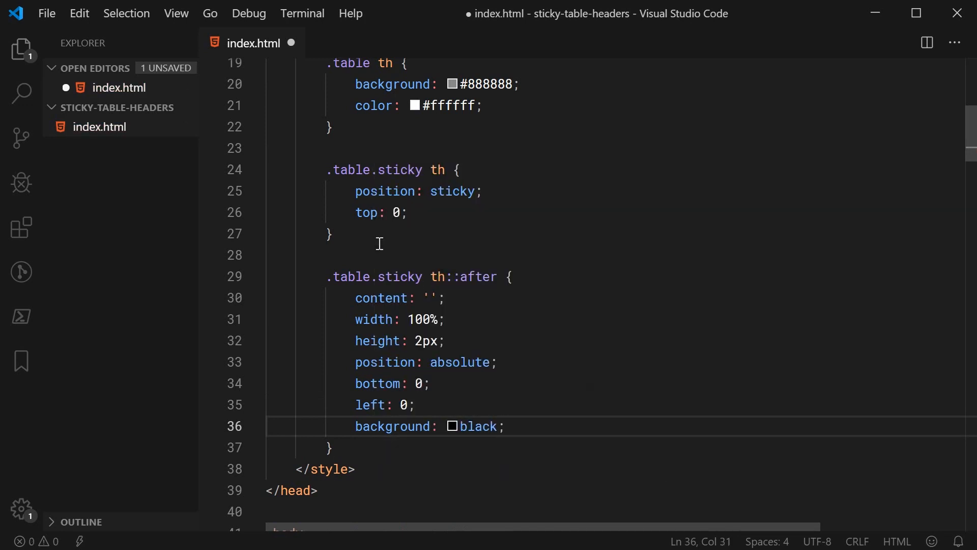
{"action": "double_click", "coordinate": [480, 427]}
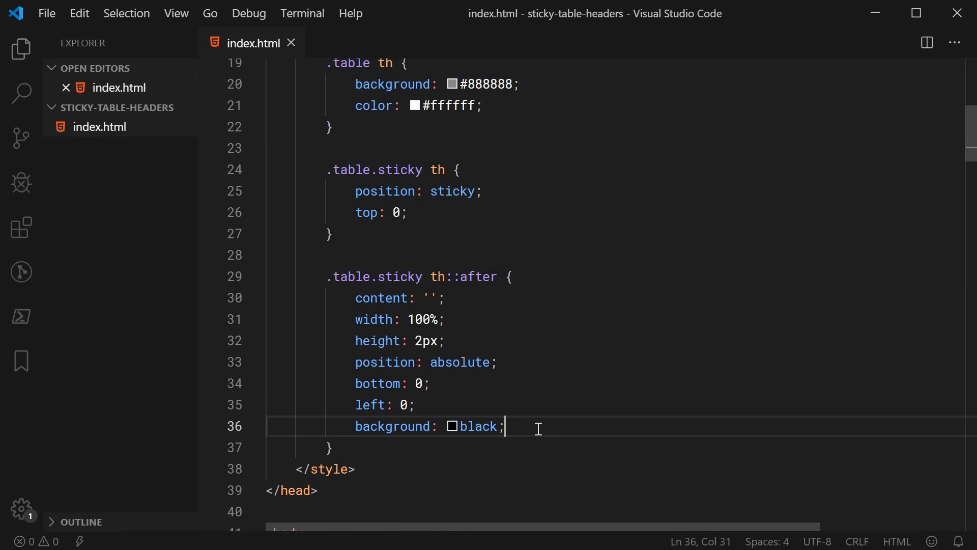
{"action": "mouse_move", "coordinate": [506, 292]}
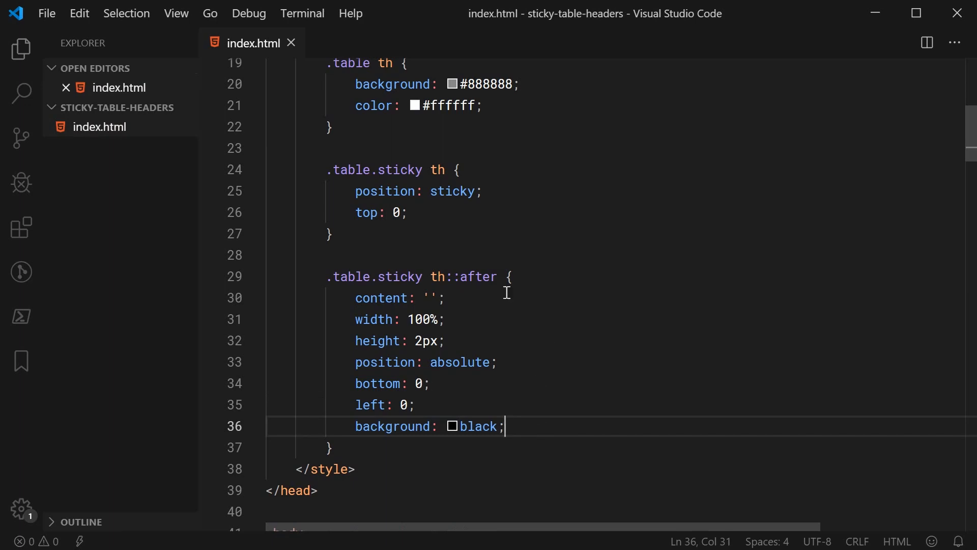
Scroll the narrower demo page in Chrome to see the header row stay pinned
{"action": "scroll", "scroll_direction": "down", "scroll_amount": 3}
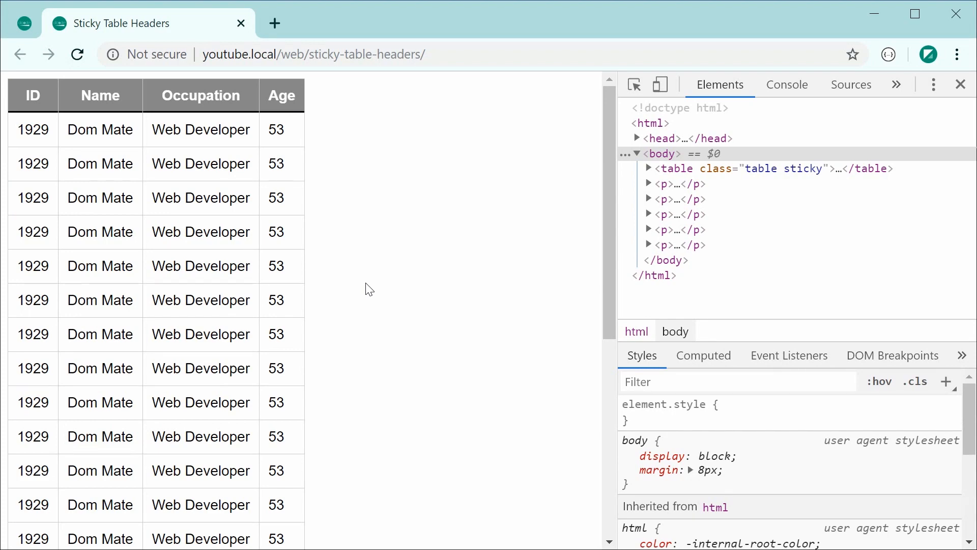
{"action": "scroll", "scroll_direction": "down", "scroll_amount": 3}
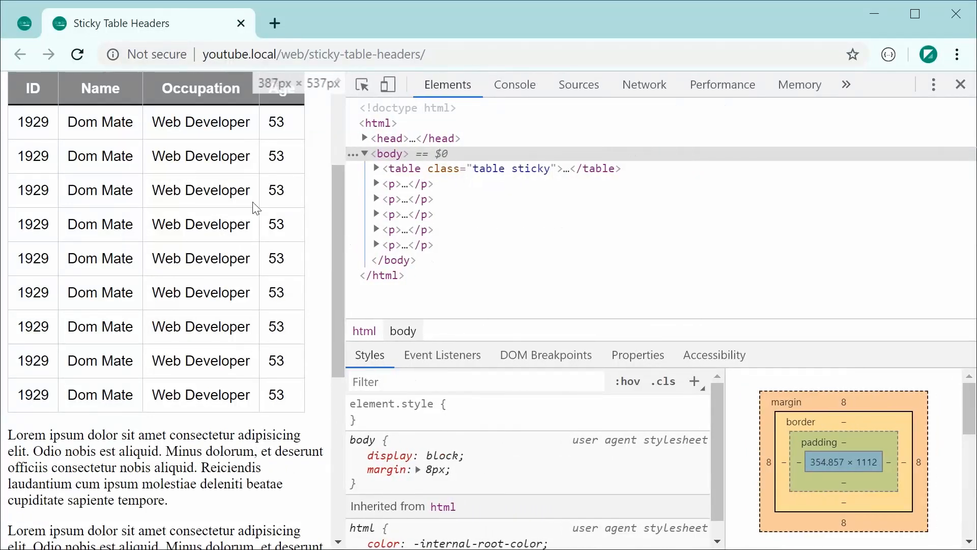
{"action": "scroll", "scroll_direction": "down", "scroll_amount": 3}
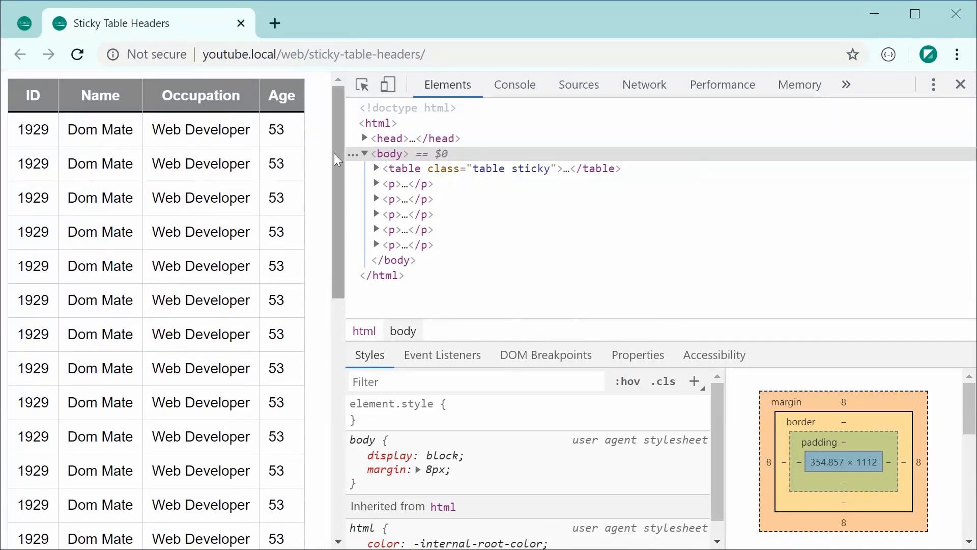
{"action": "scroll", "scroll_direction": "down", "scroll_amount": 3}
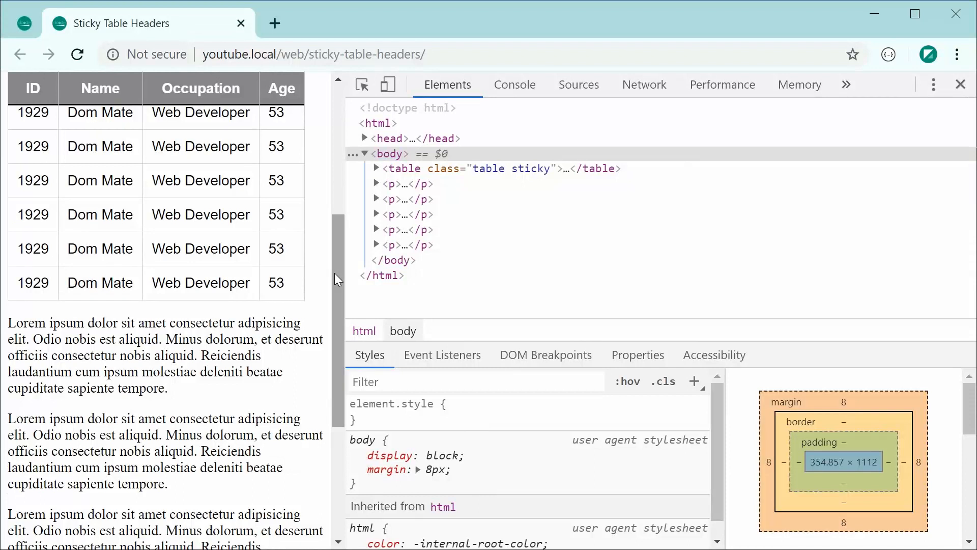
{"action": "scroll", "scroll_direction": "down", "scroll_amount": 3}
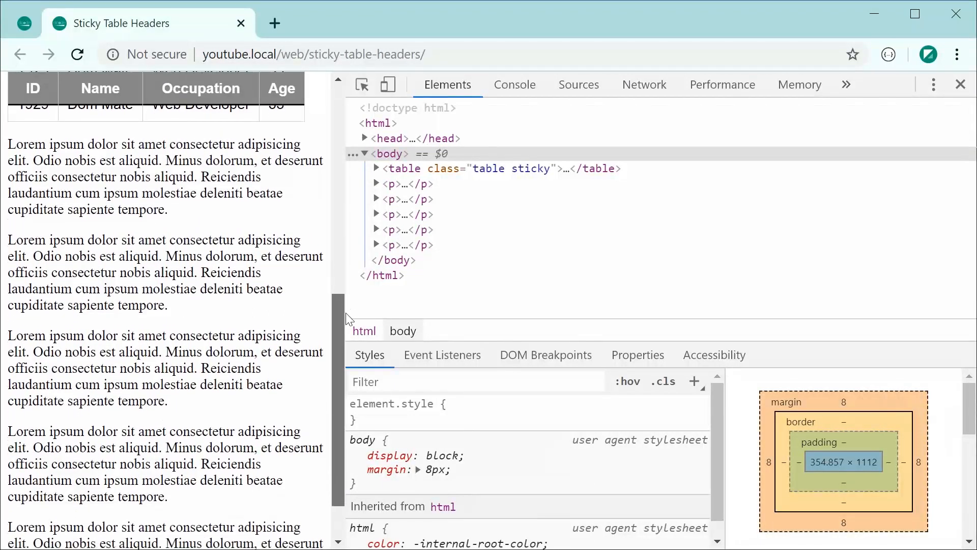
{"action": "scroll", "scroll_direction": "down", "scroll_amount": 3}
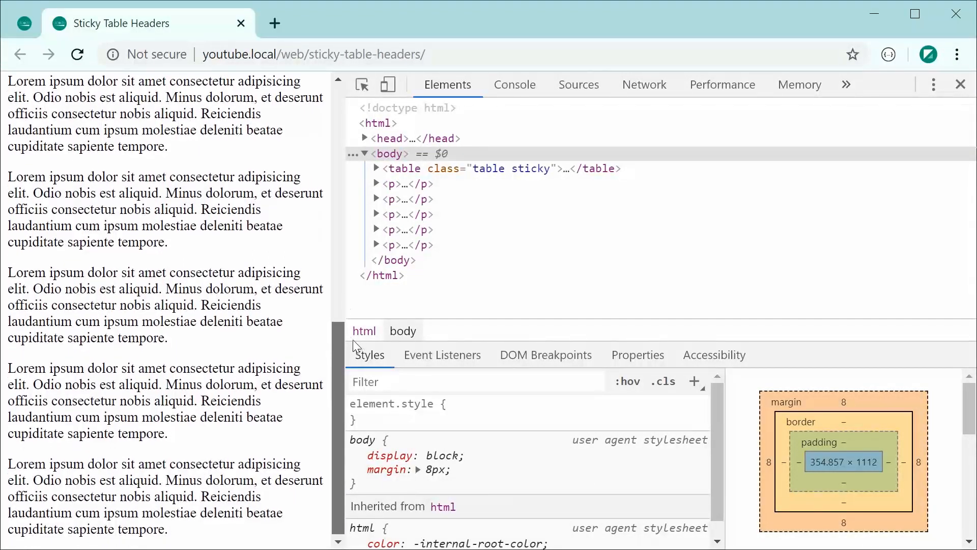
{"action": "scroll", "scroll_direction": "down", "scroll_amount": 3}
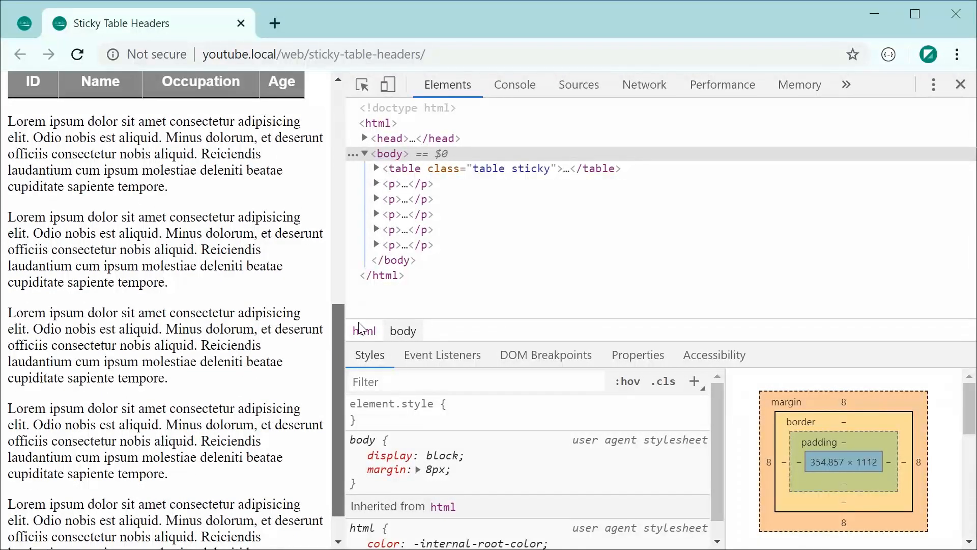
{"action": "scroll", "scroll_direction": "down", "scroll_amount": 3}
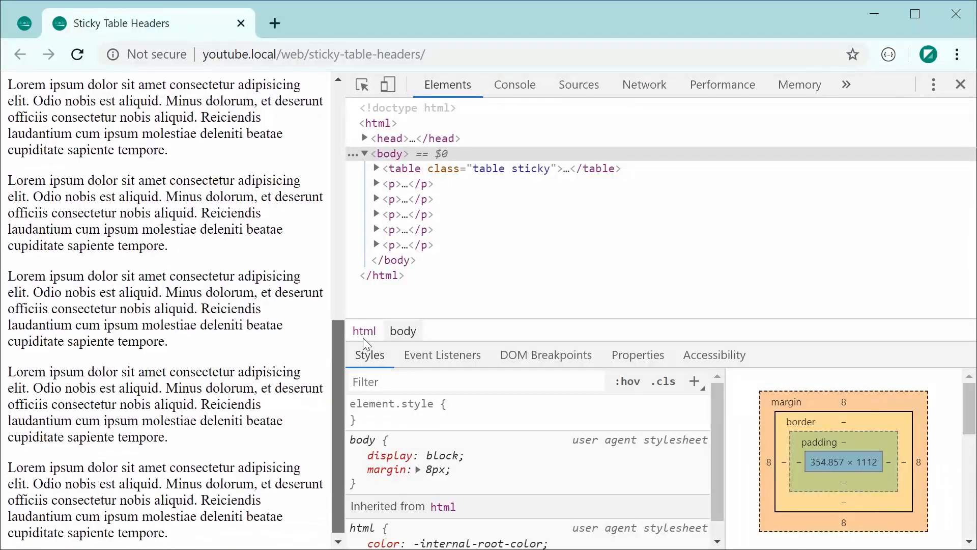
{"action": "scroll", "scroll_direction": "down", "scroll_amount": 3}
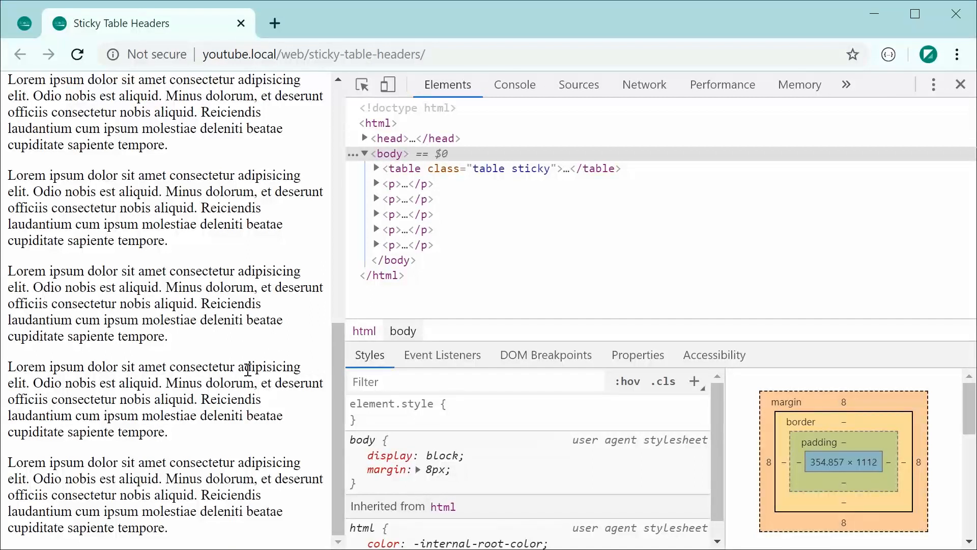